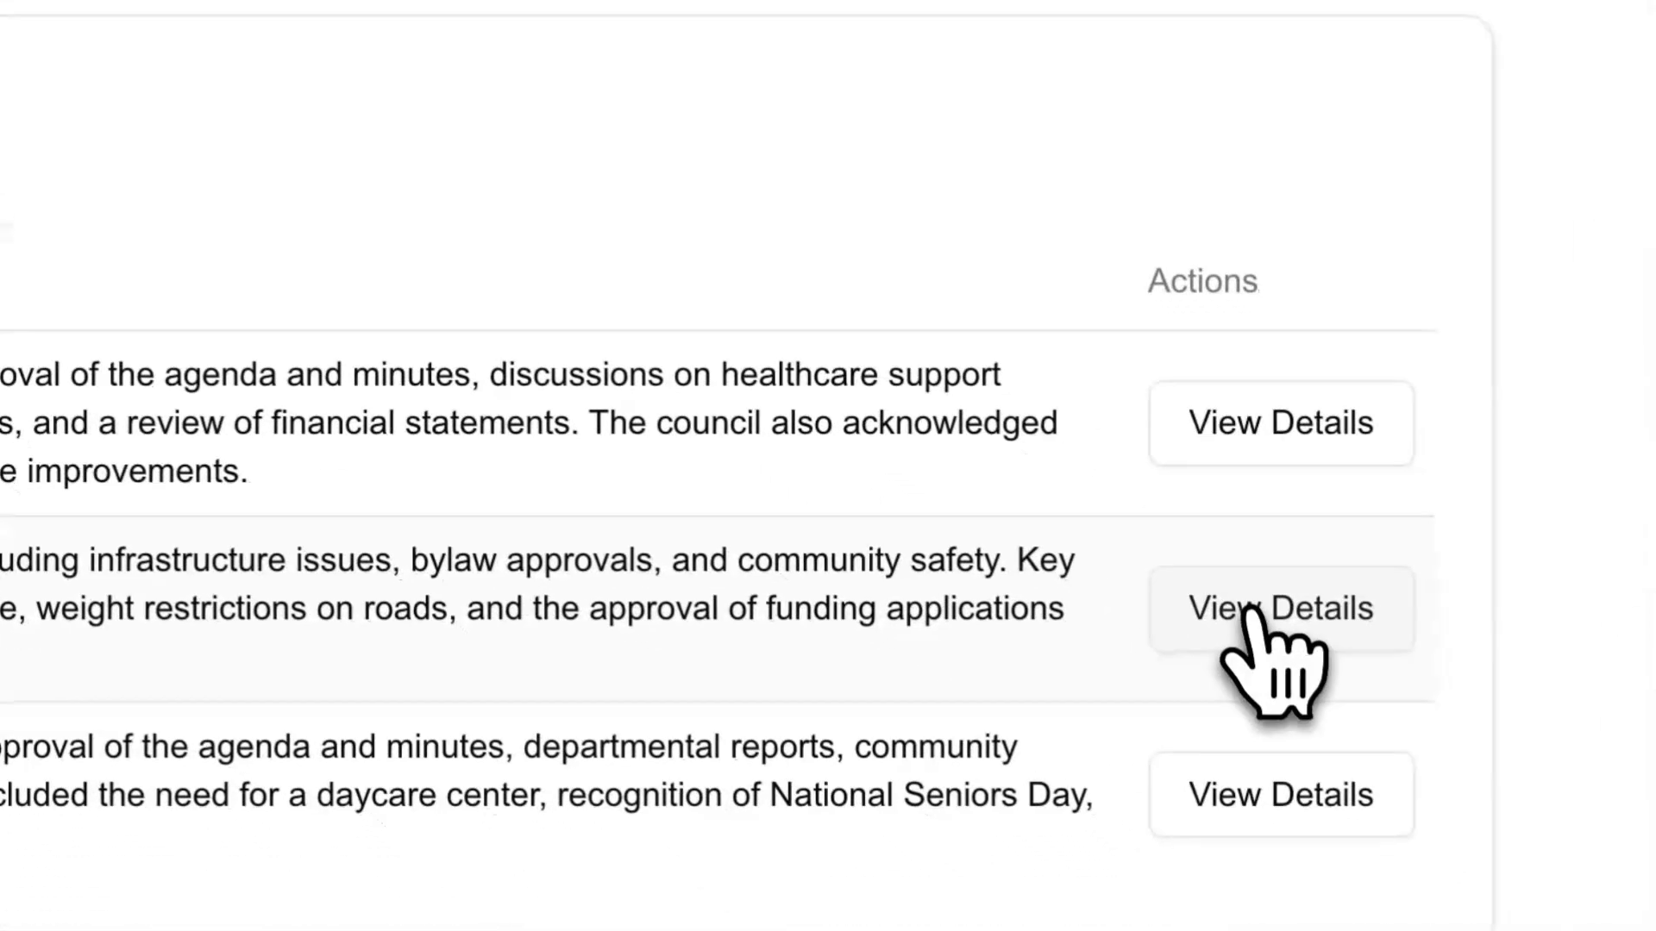
Browse the October 3rd, 2024 meeting's summary, transcript, tasks, decisions and insights, then return to the meetings list.
left_click(1278, 609)
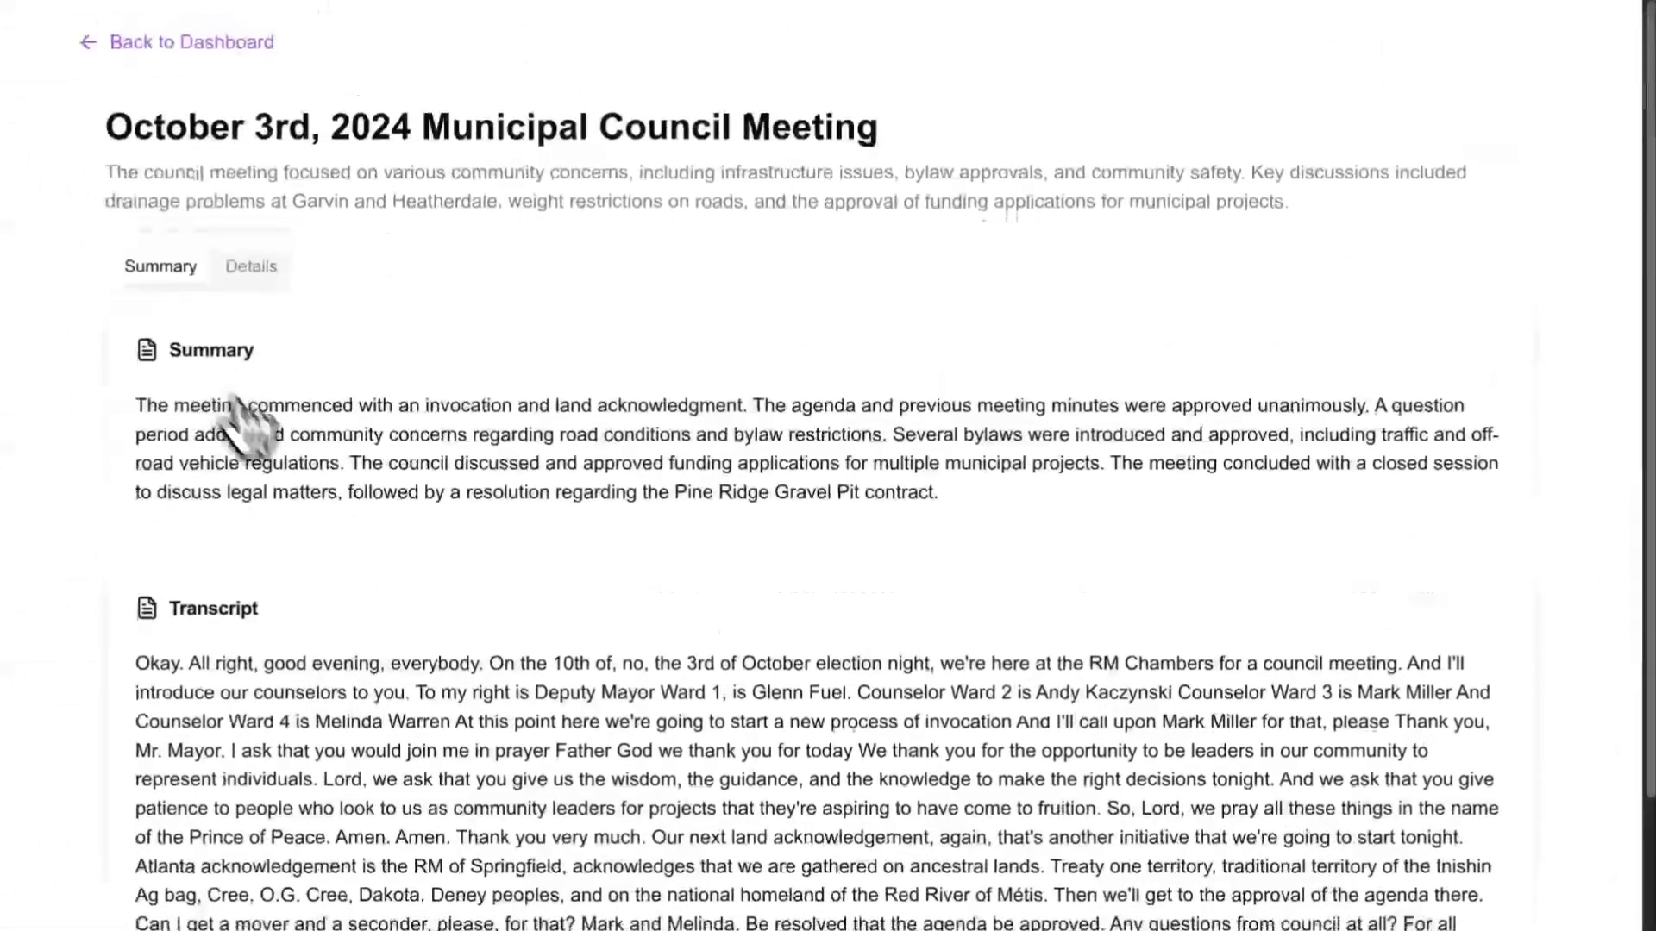
scroll("down", 3)
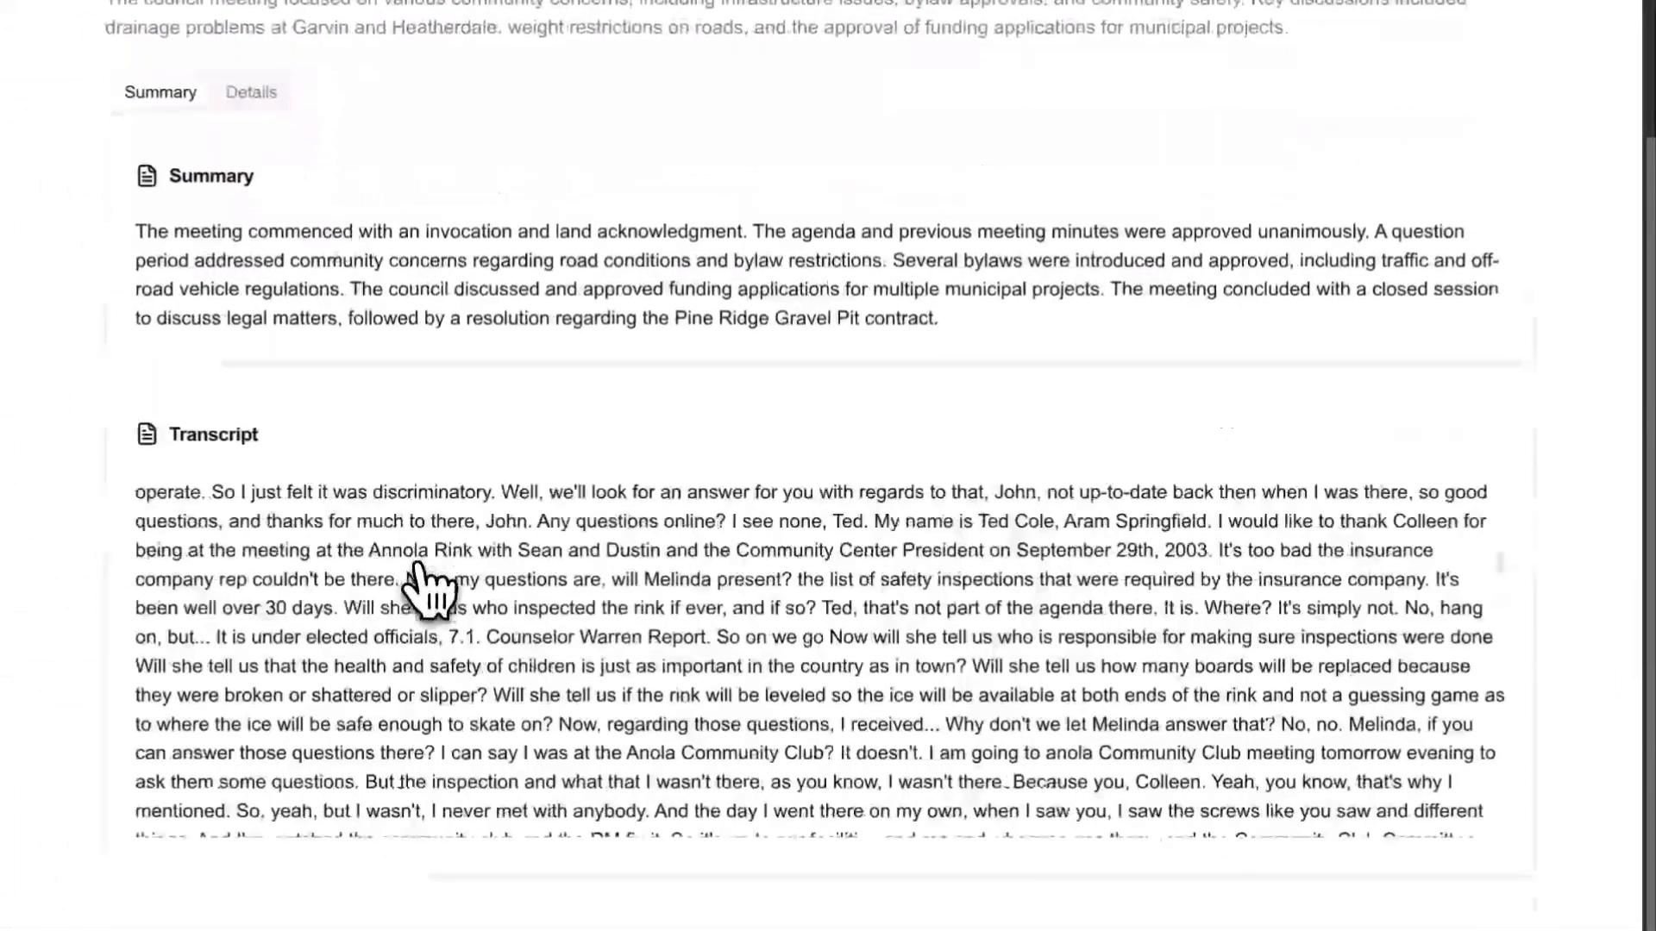
scroll("down", 3)
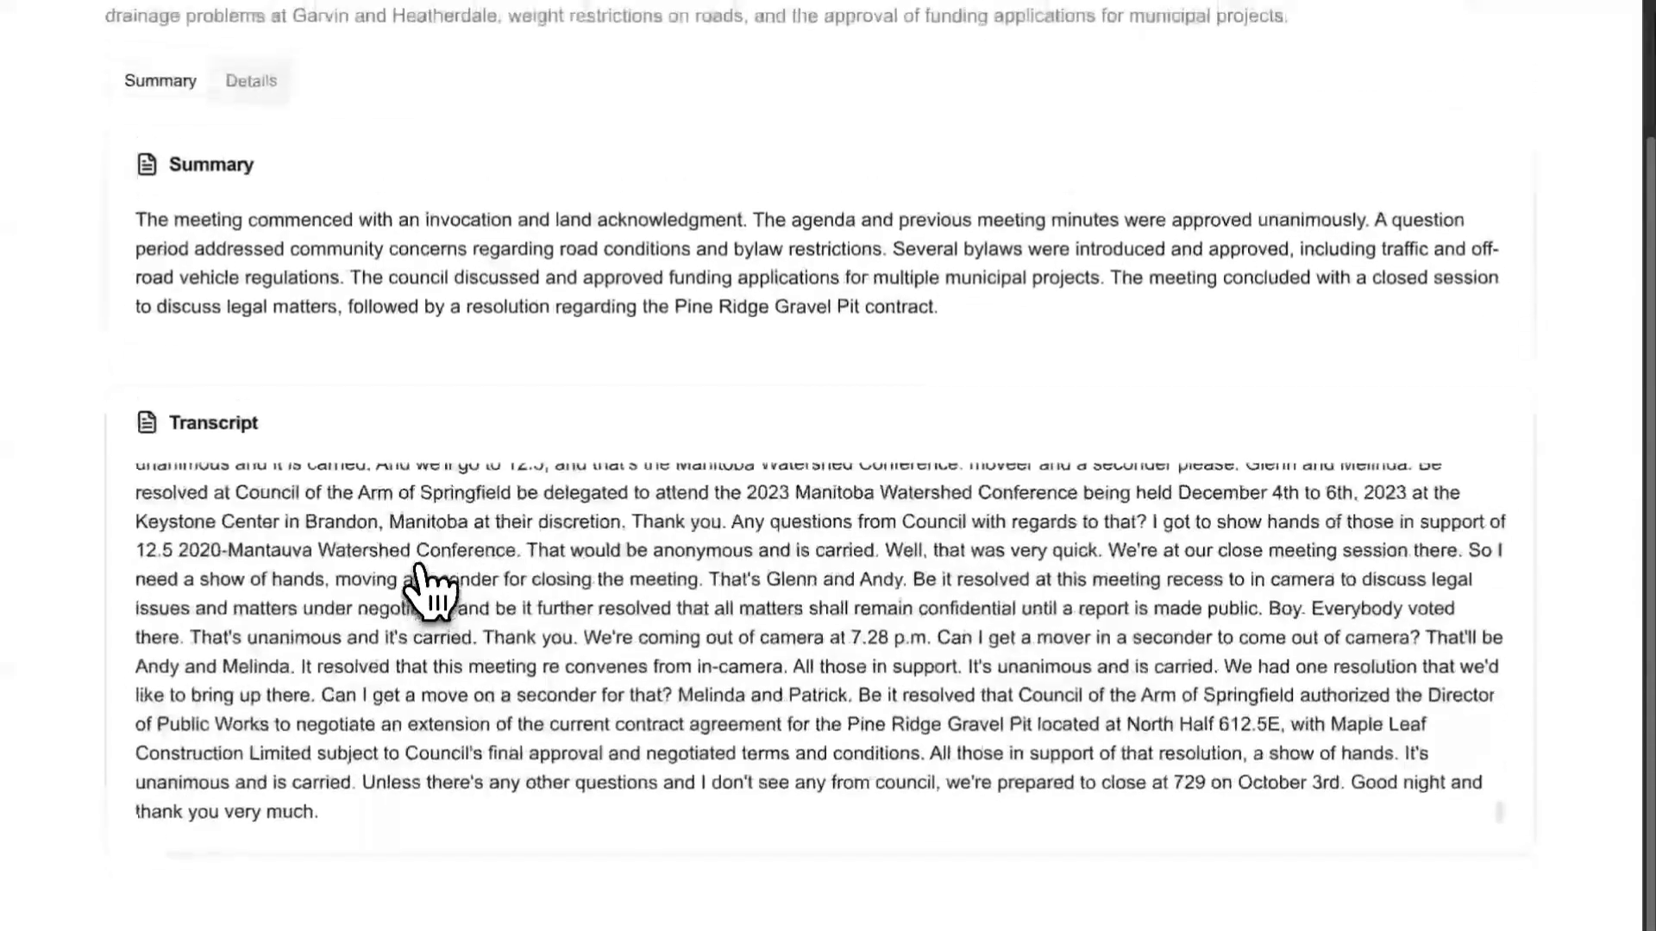
left_click(251, 81)
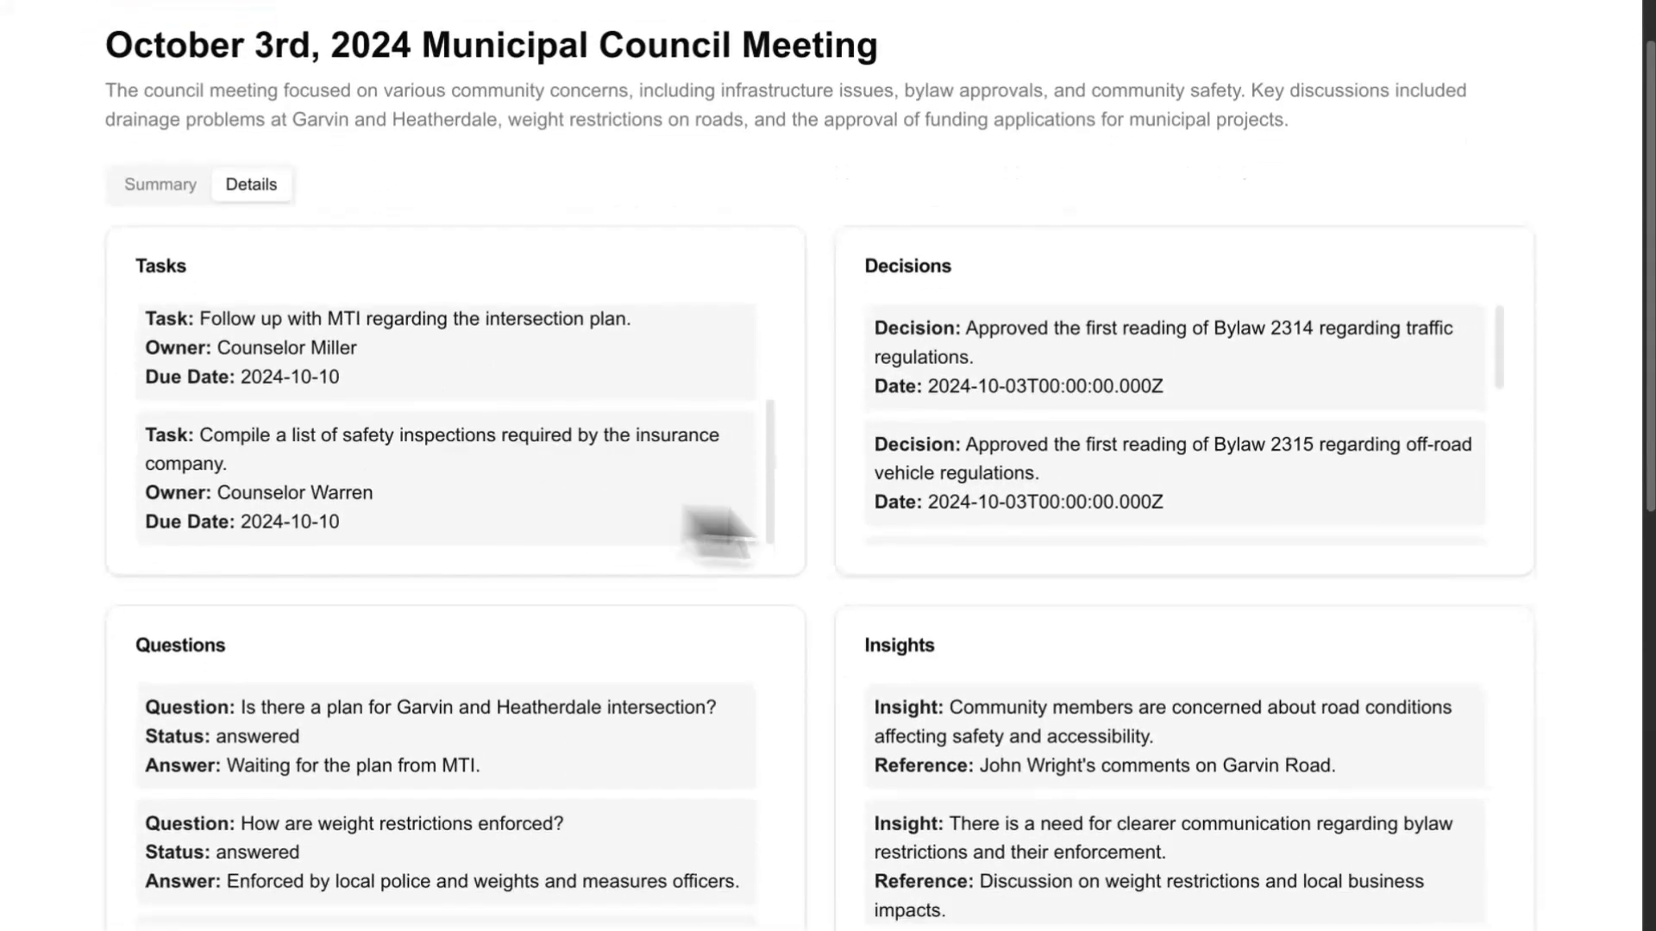
scroll("down", 3)
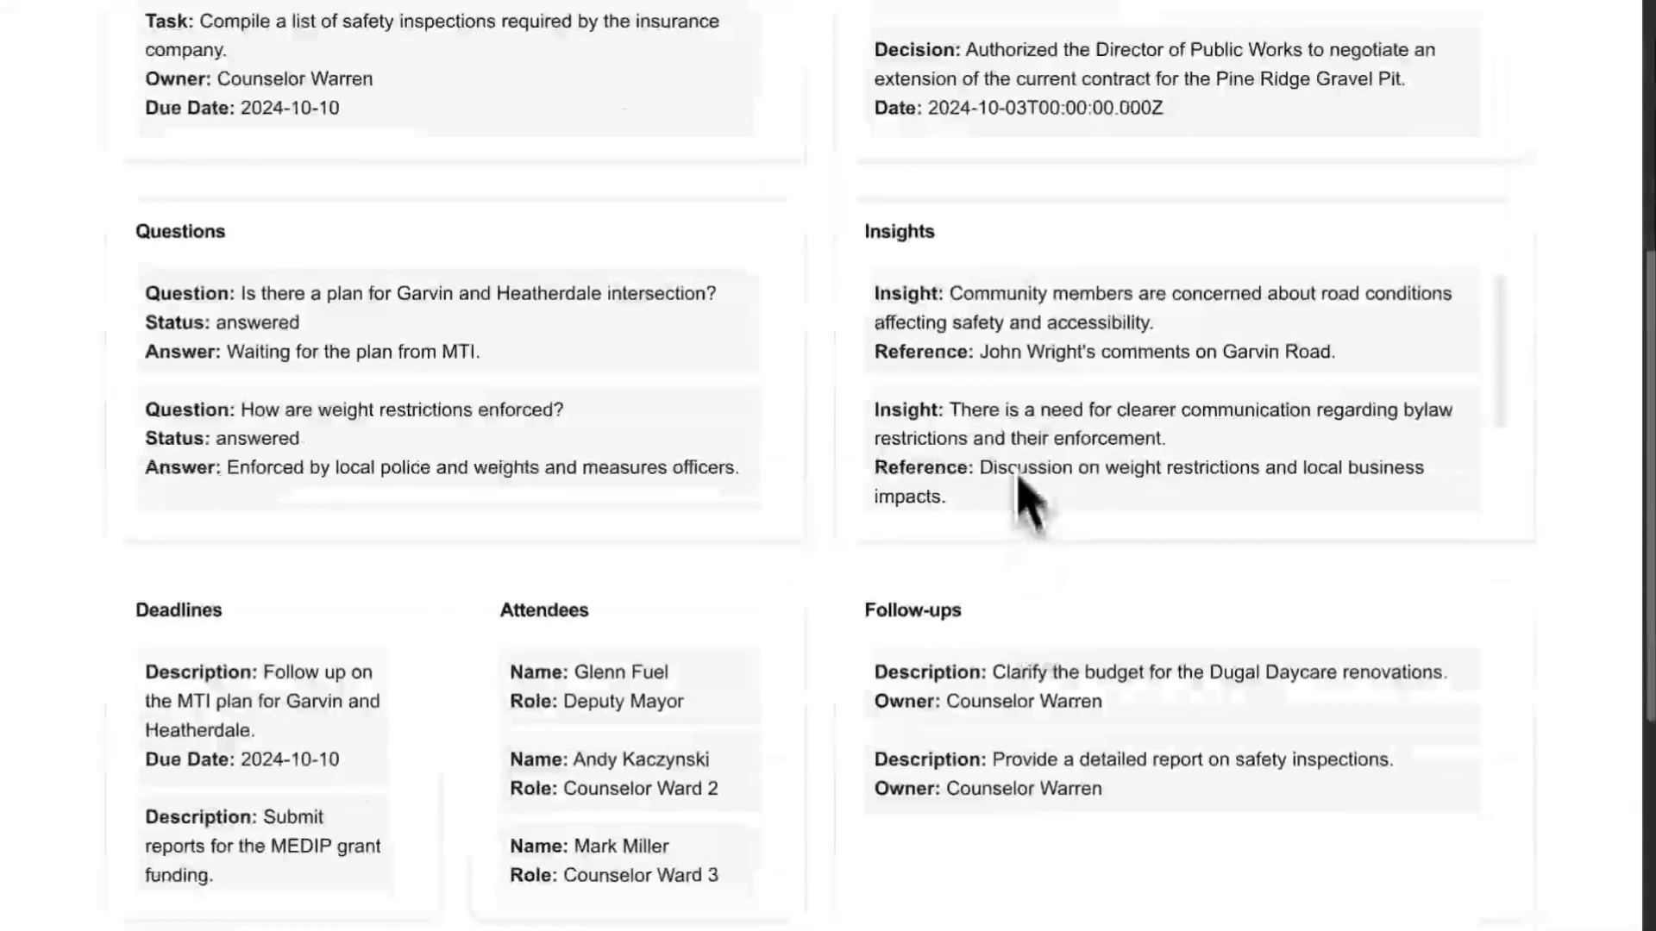
scroll("down", 3)
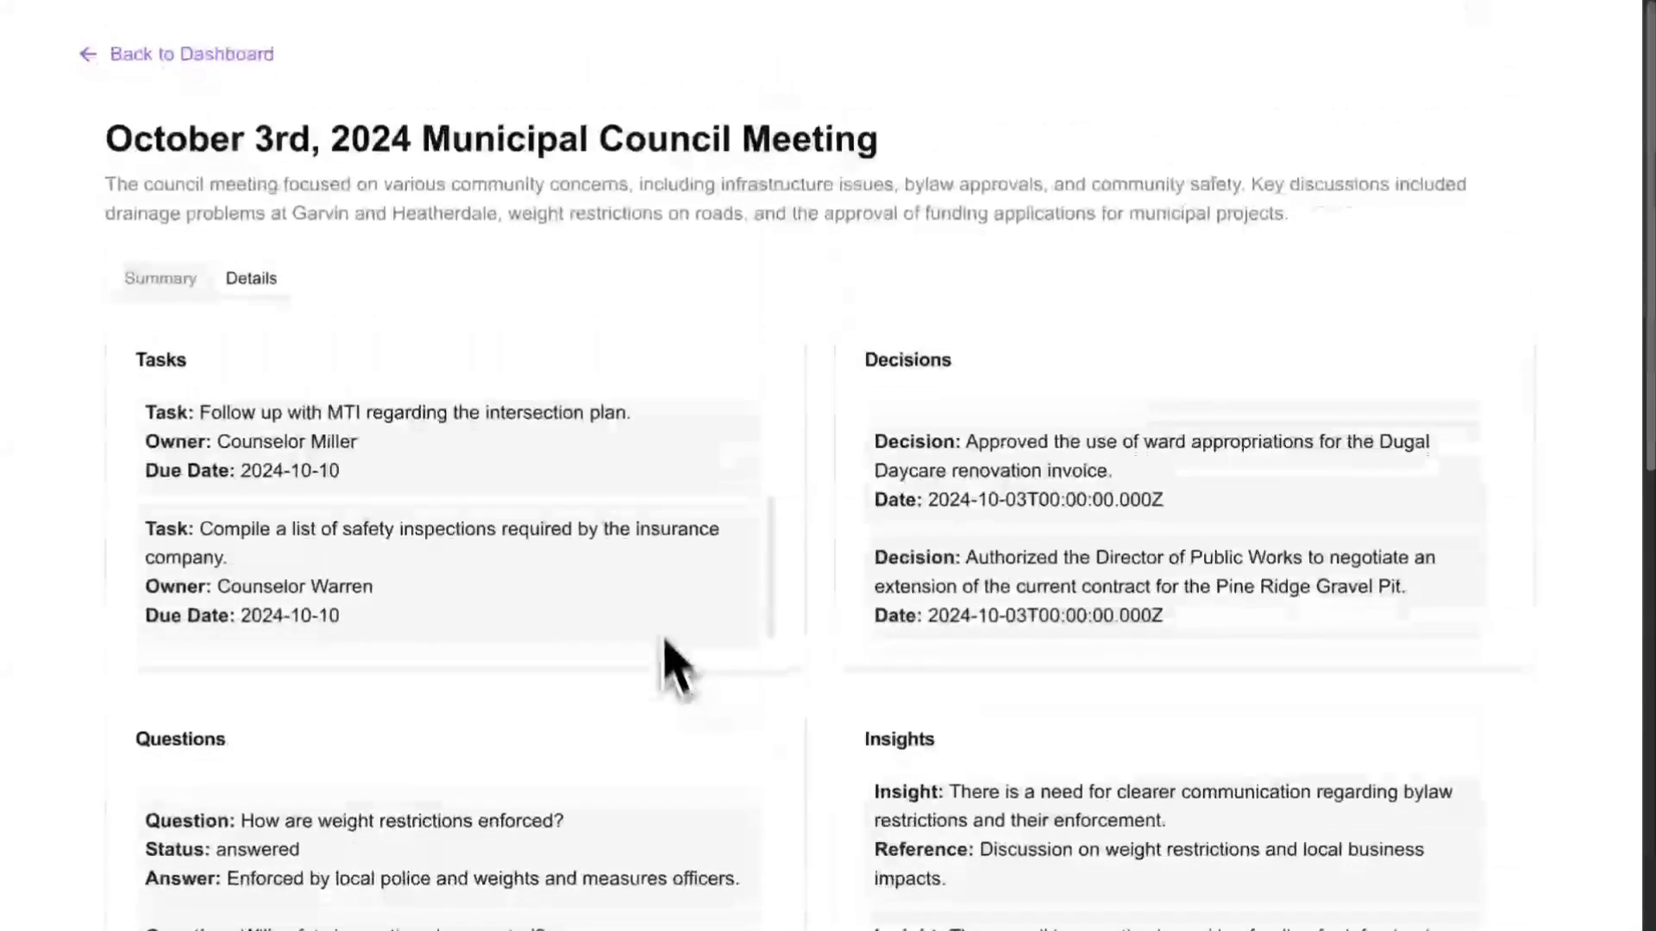
left_click(158, 277)
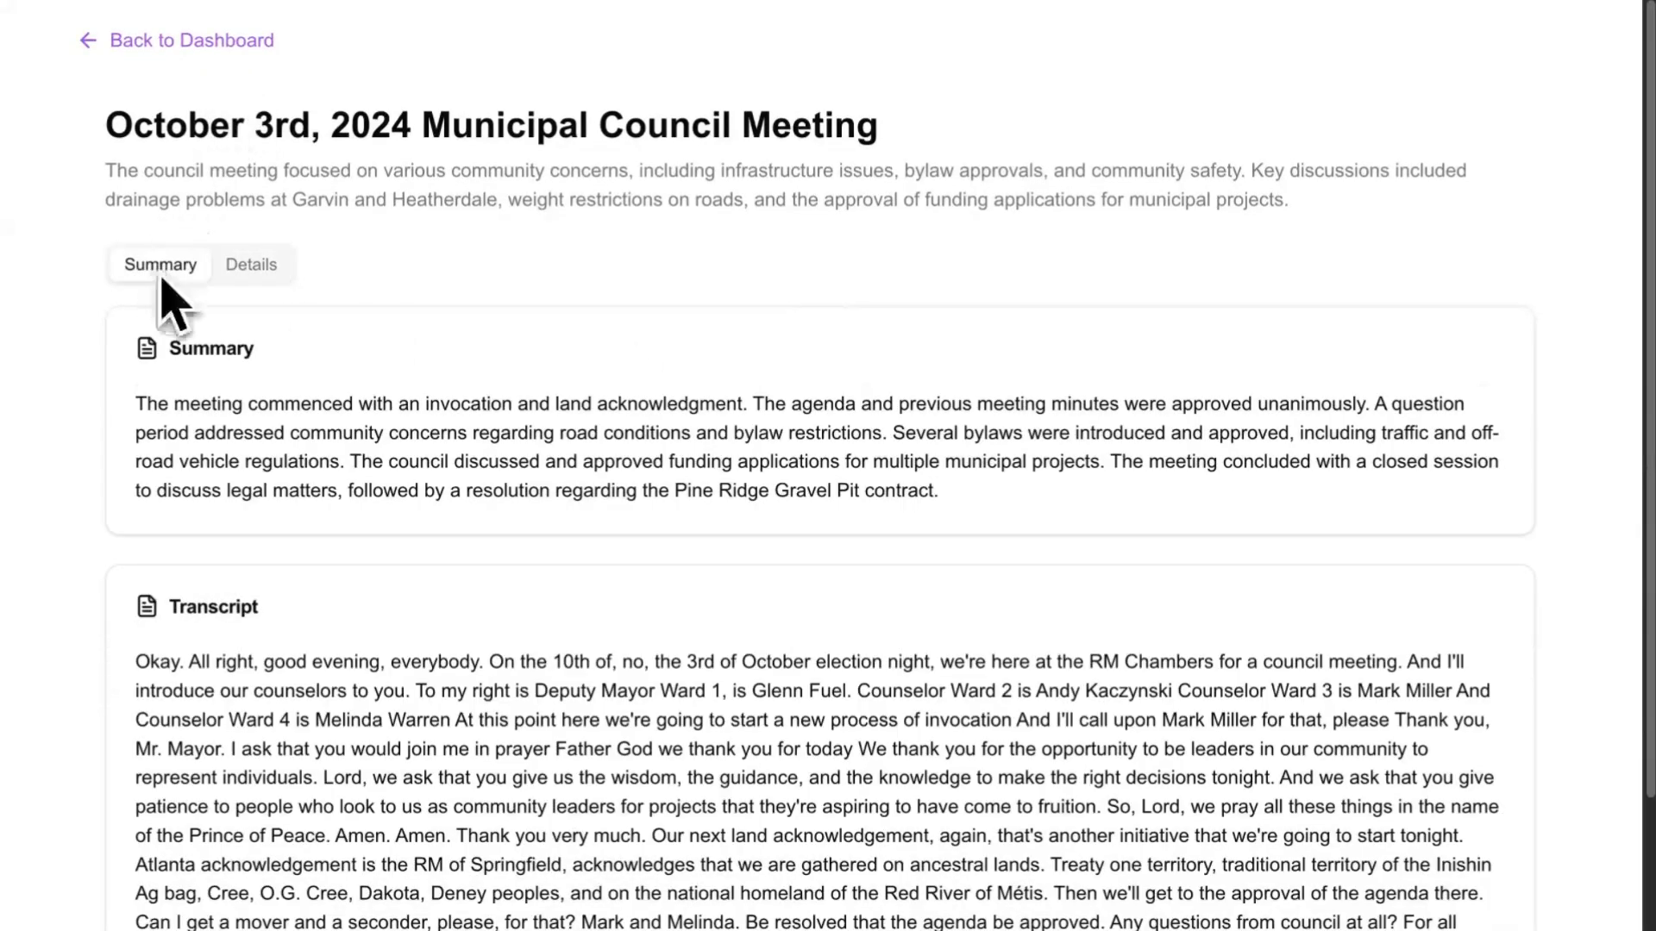
left_click_drag(105, 171, 1287, 198)
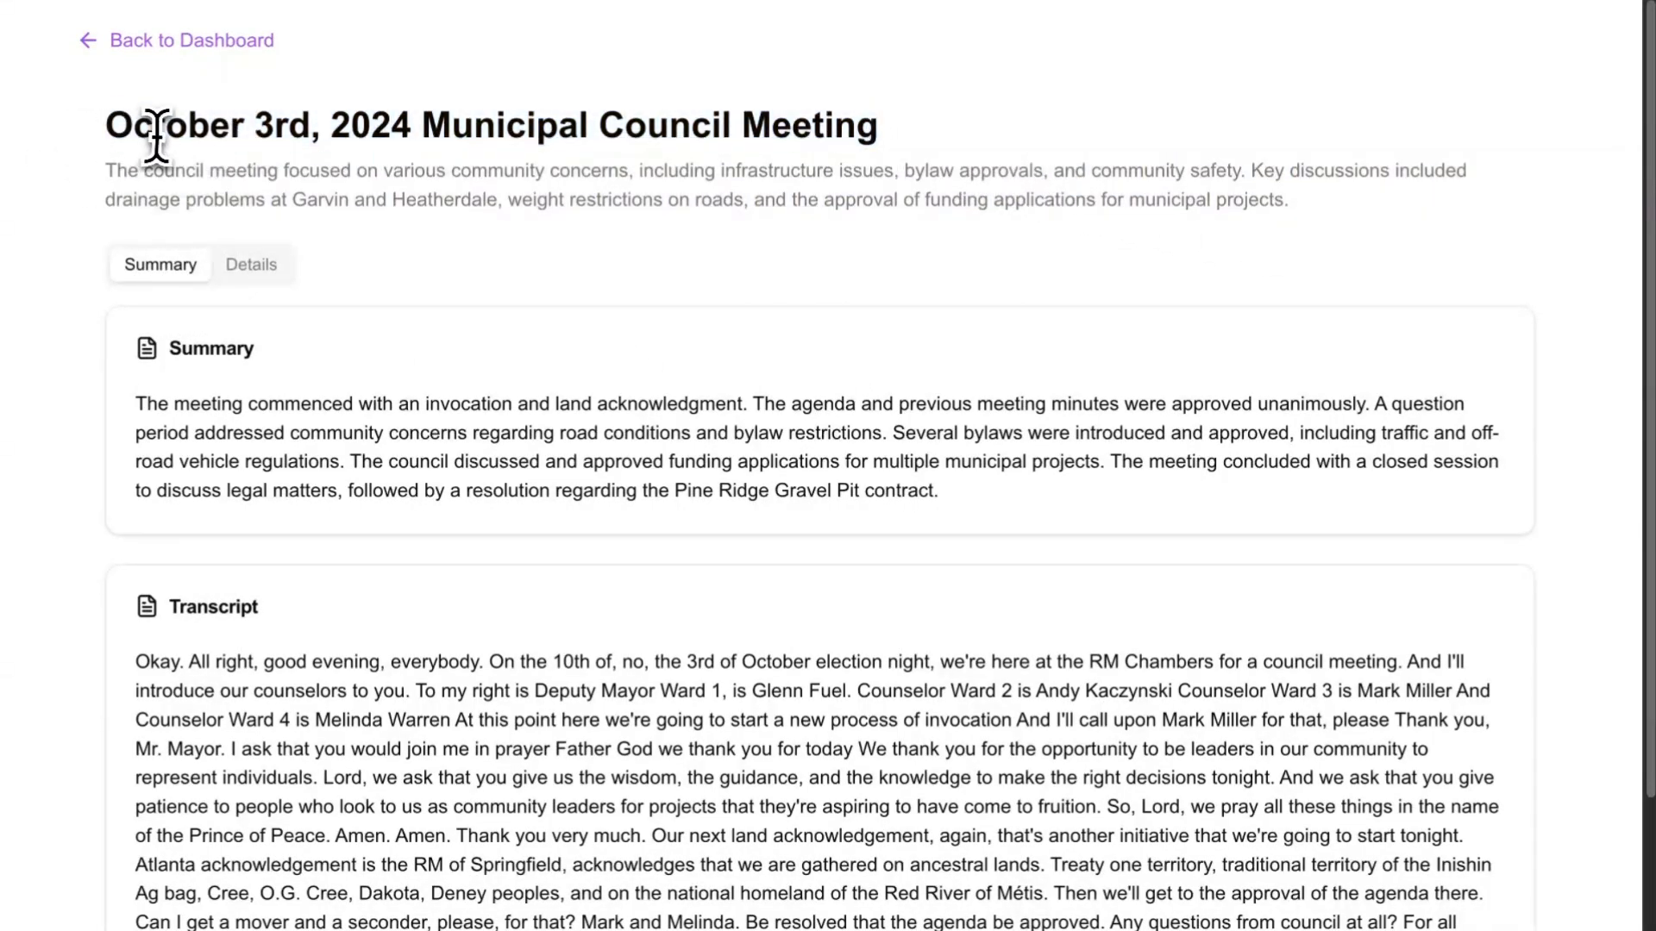
left_click(190, 40)
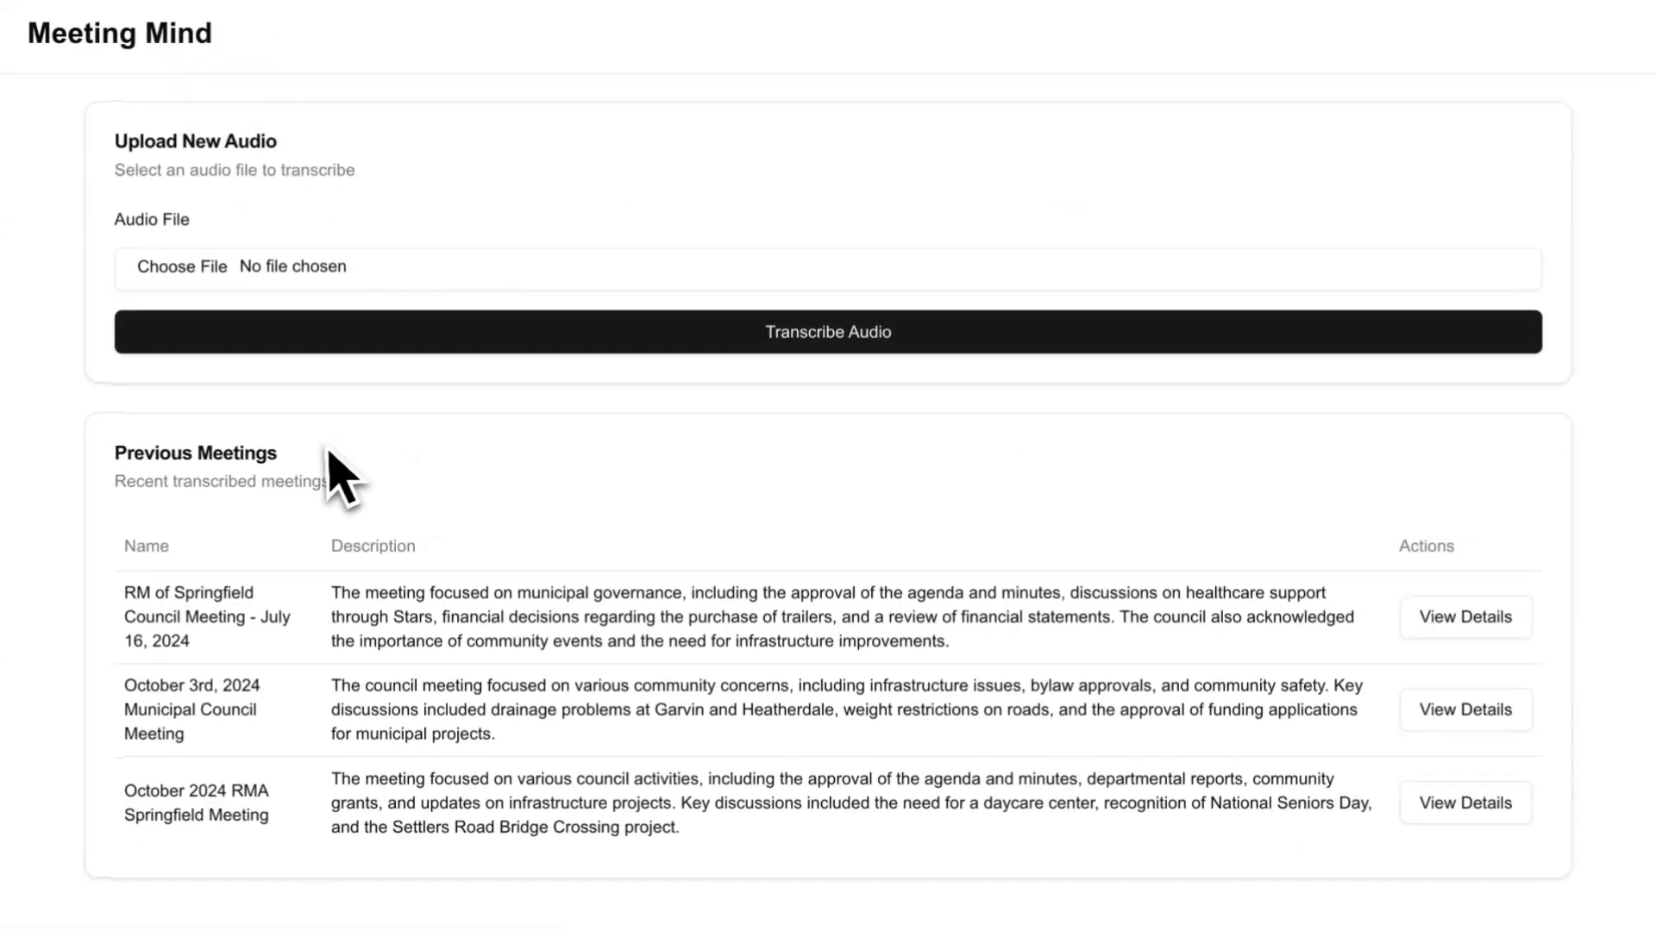
mouse_move(274, 549)
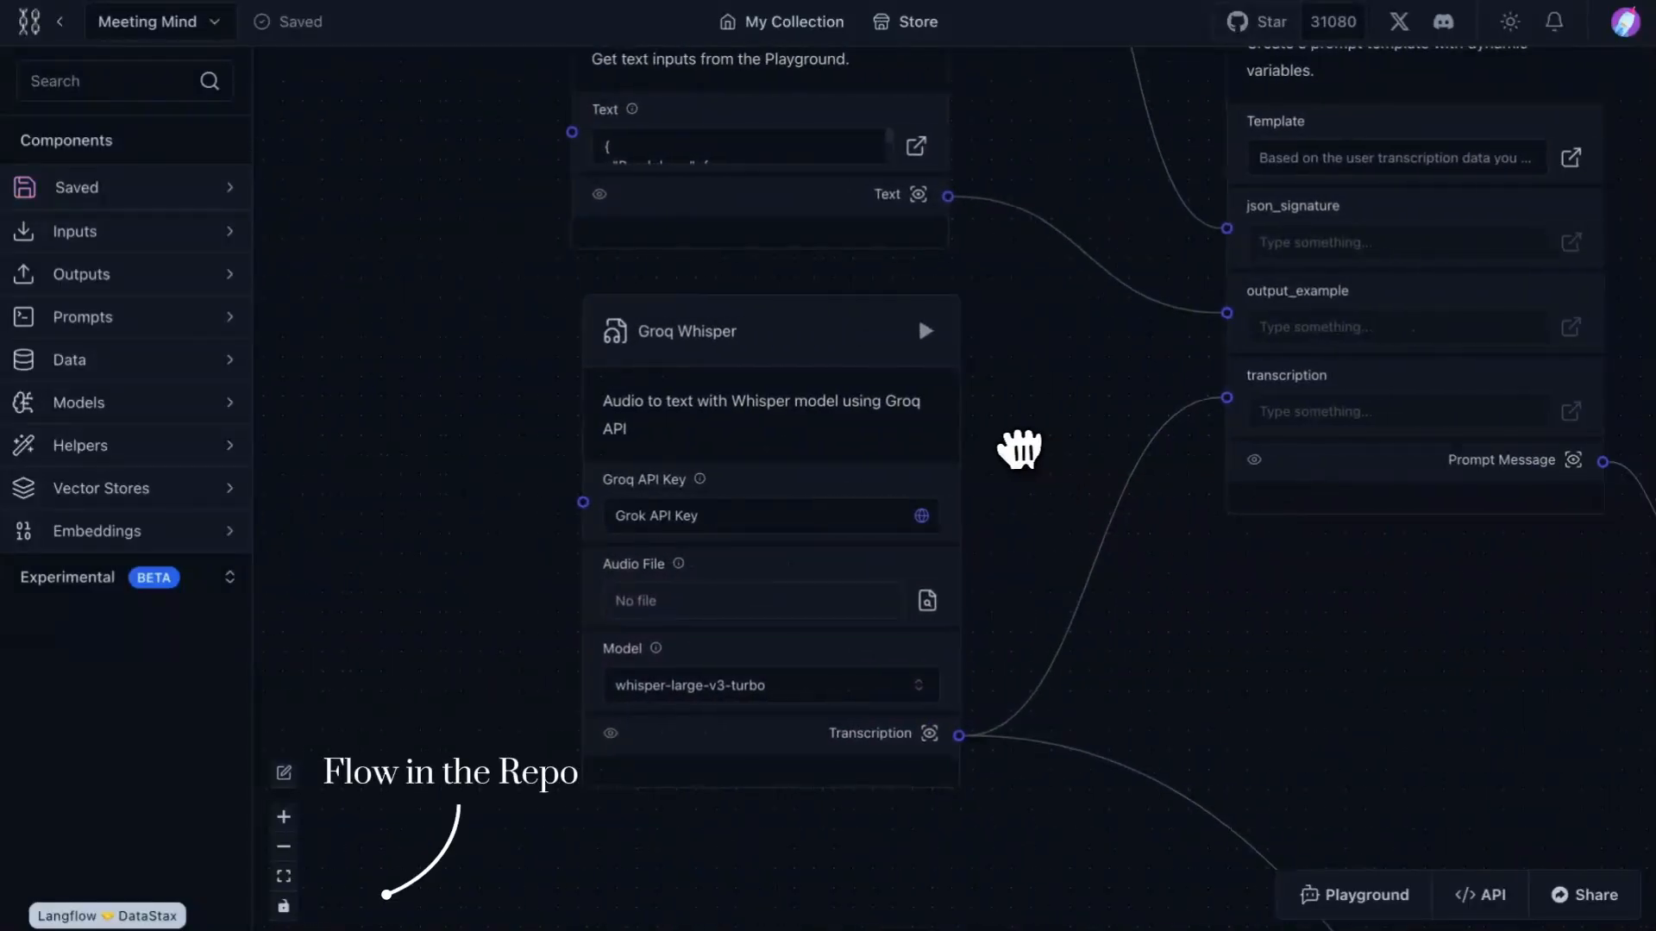
Inspect the Langflow flow's tasks JSON template and JSON signature prompt components.
left_click(769, 684)
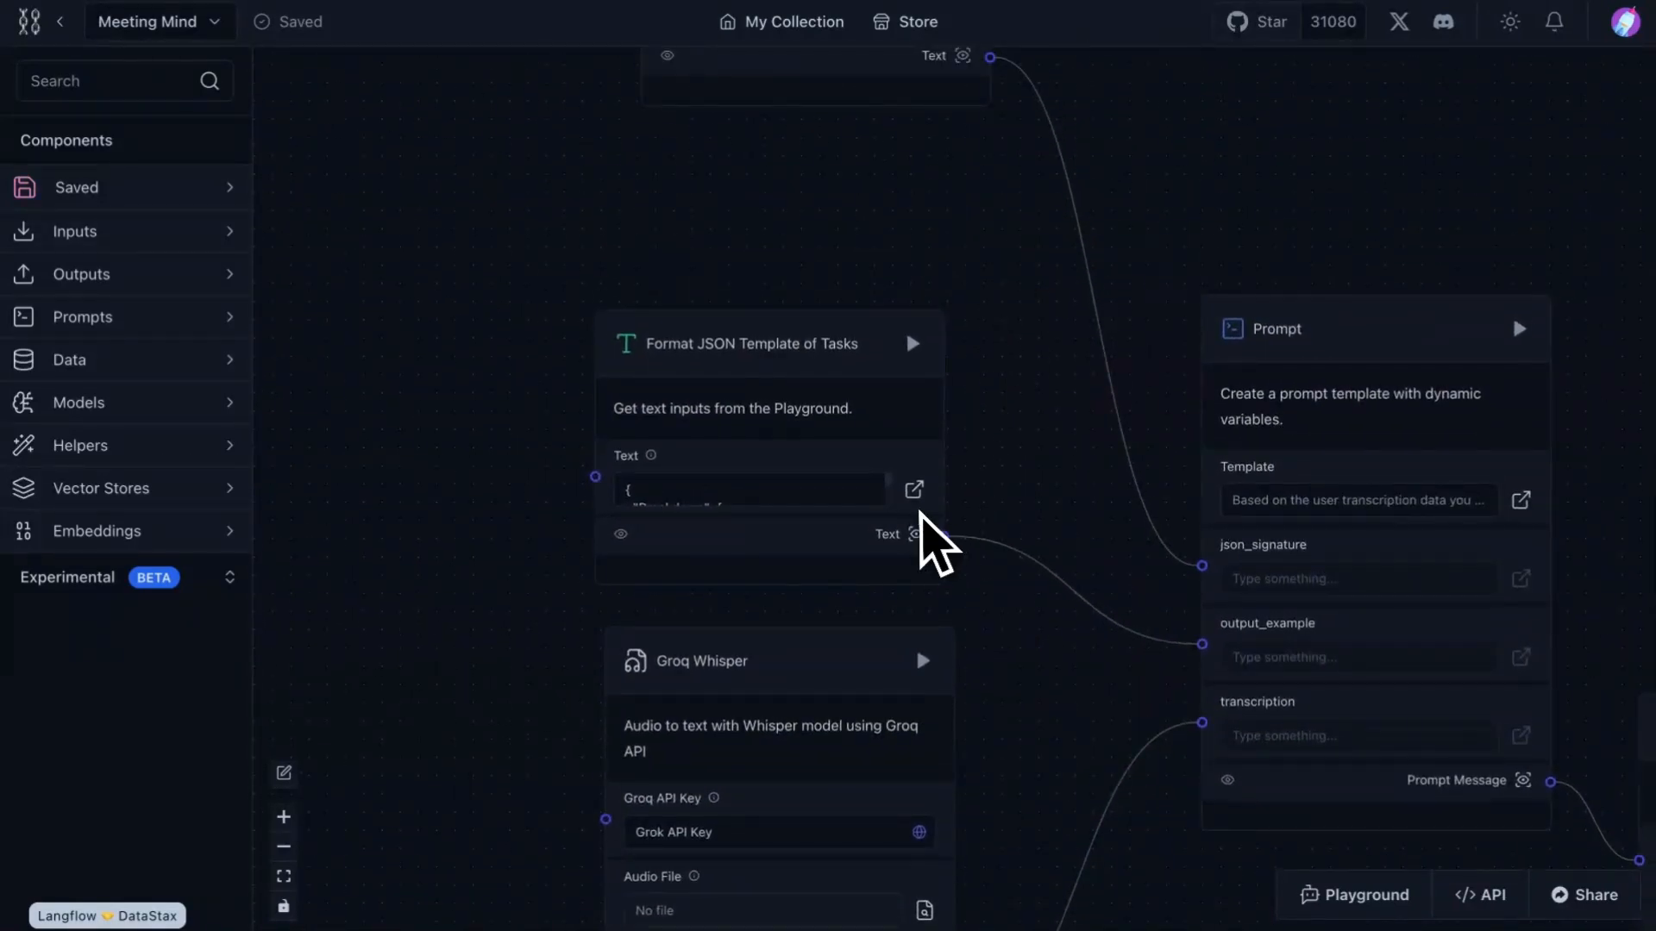
left_click(912, 488)
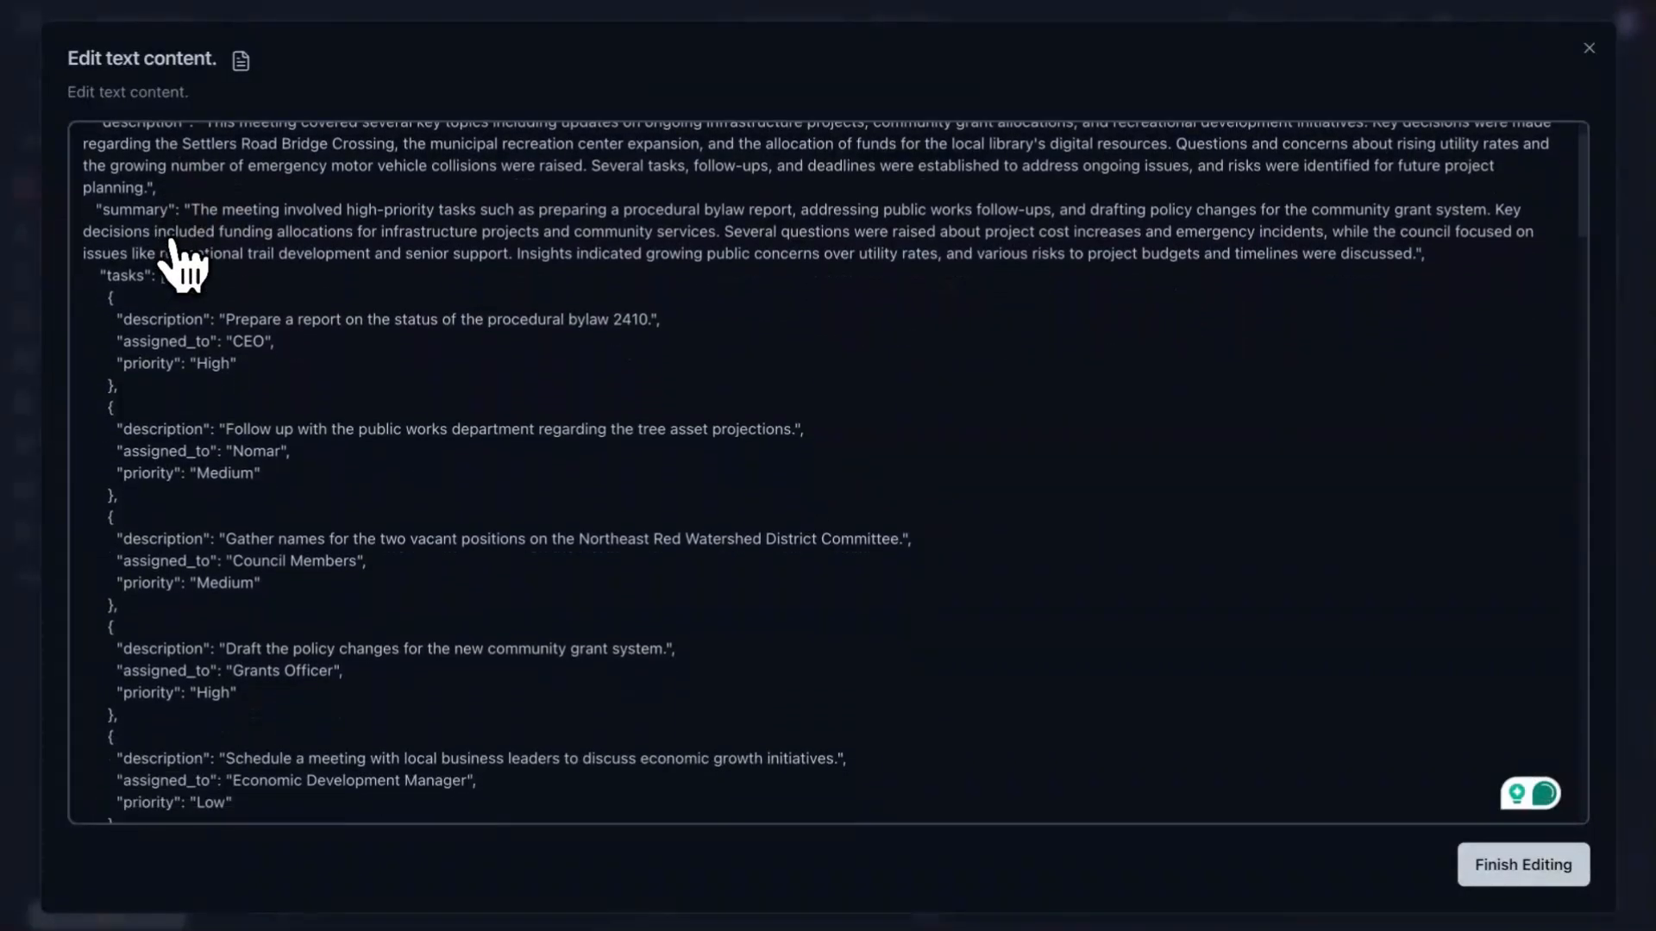
scroll("down", 3)
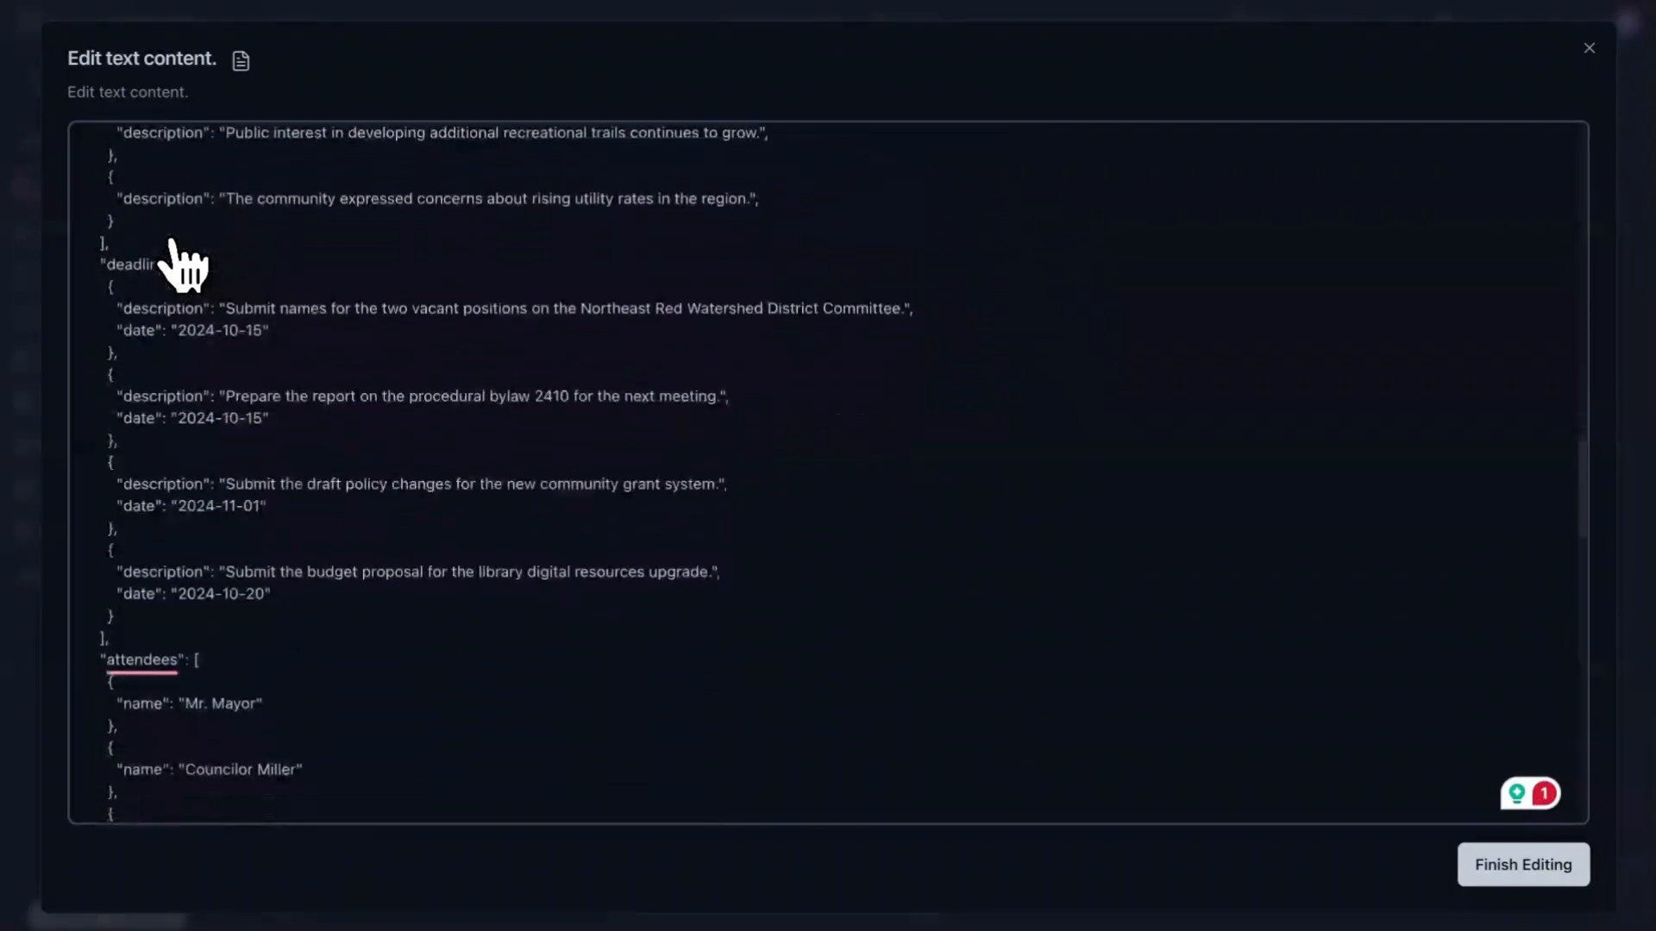
scroll("down", 3)
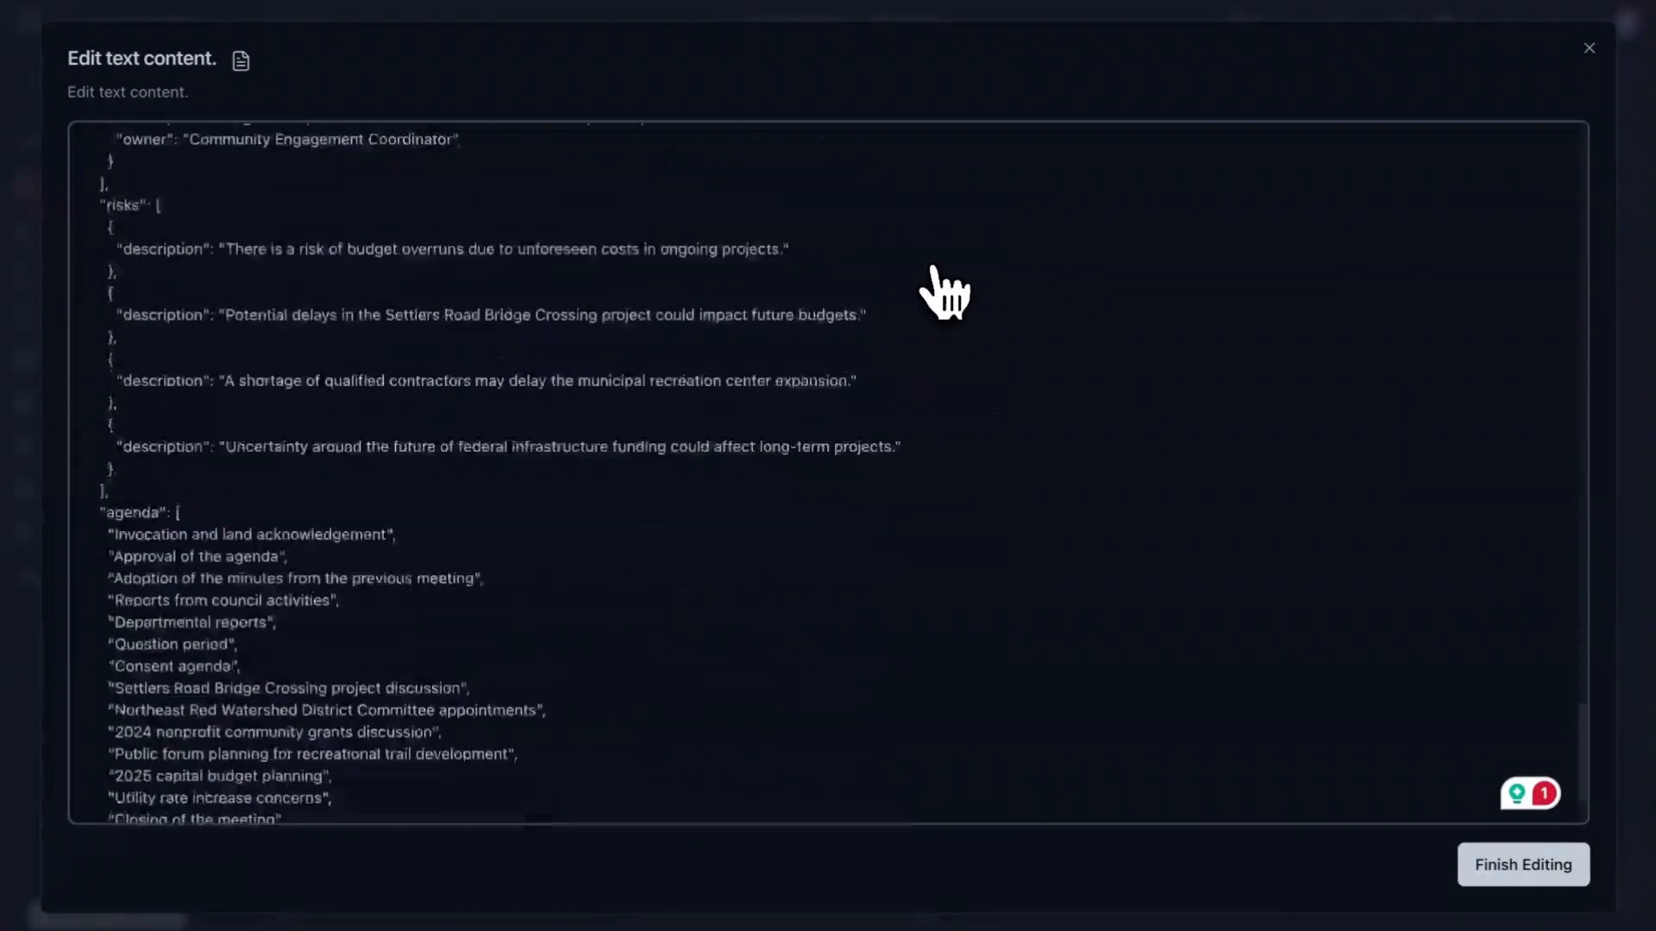
left_click(1523, 864)
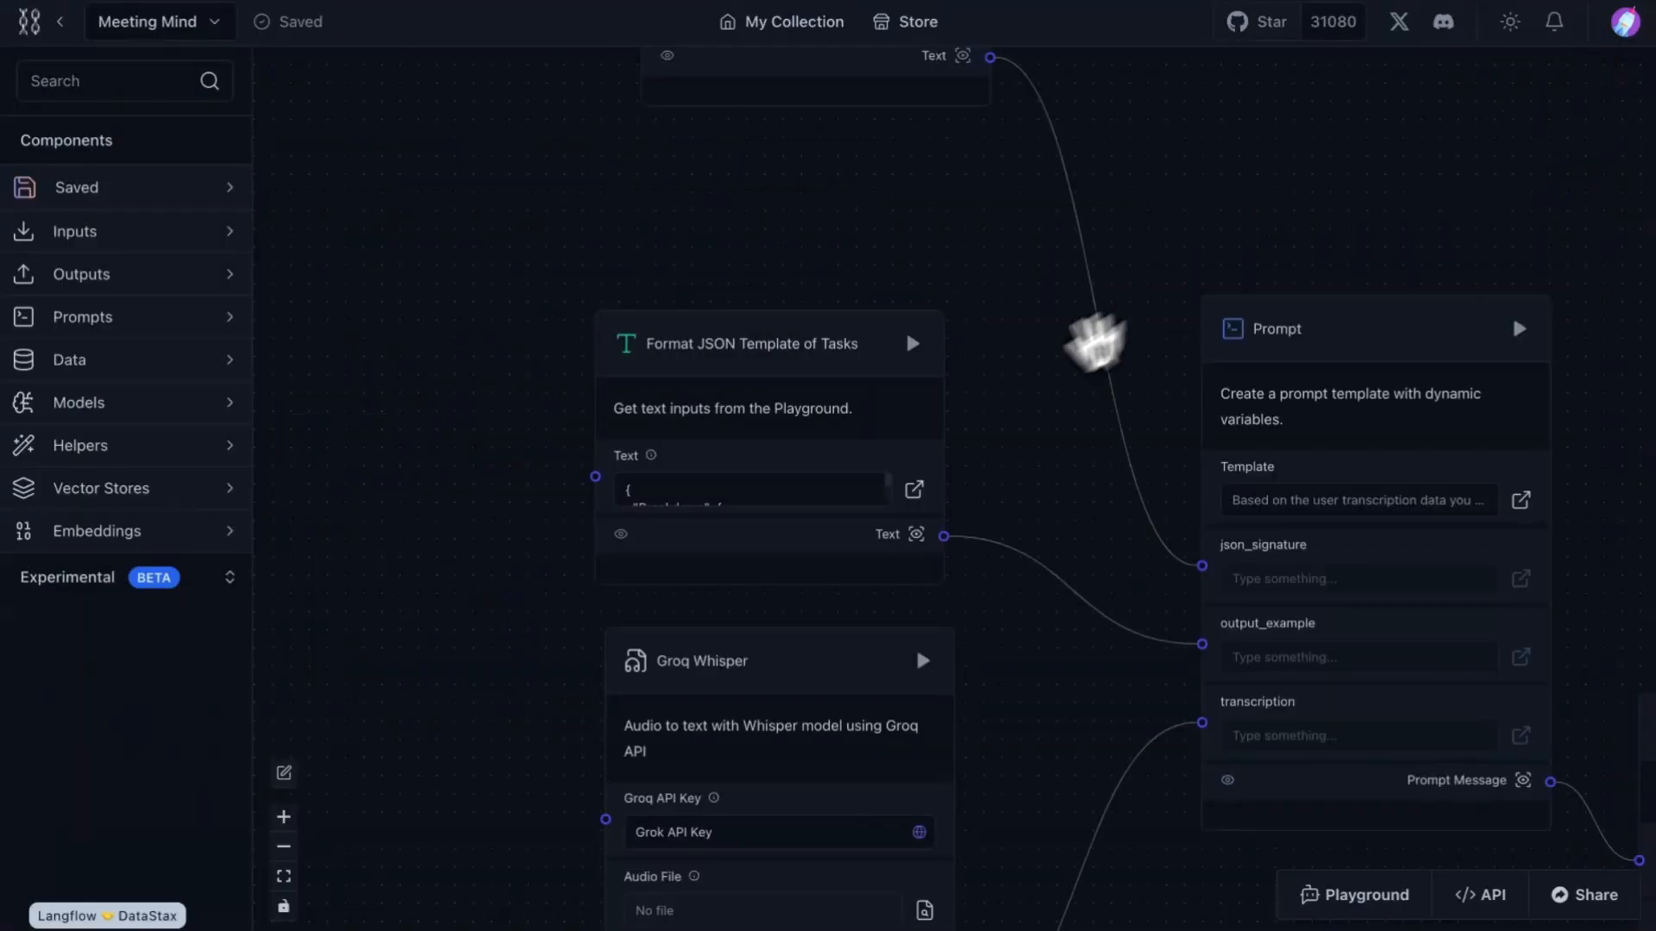
left_click_drag(1098, 338, 1074, 432)
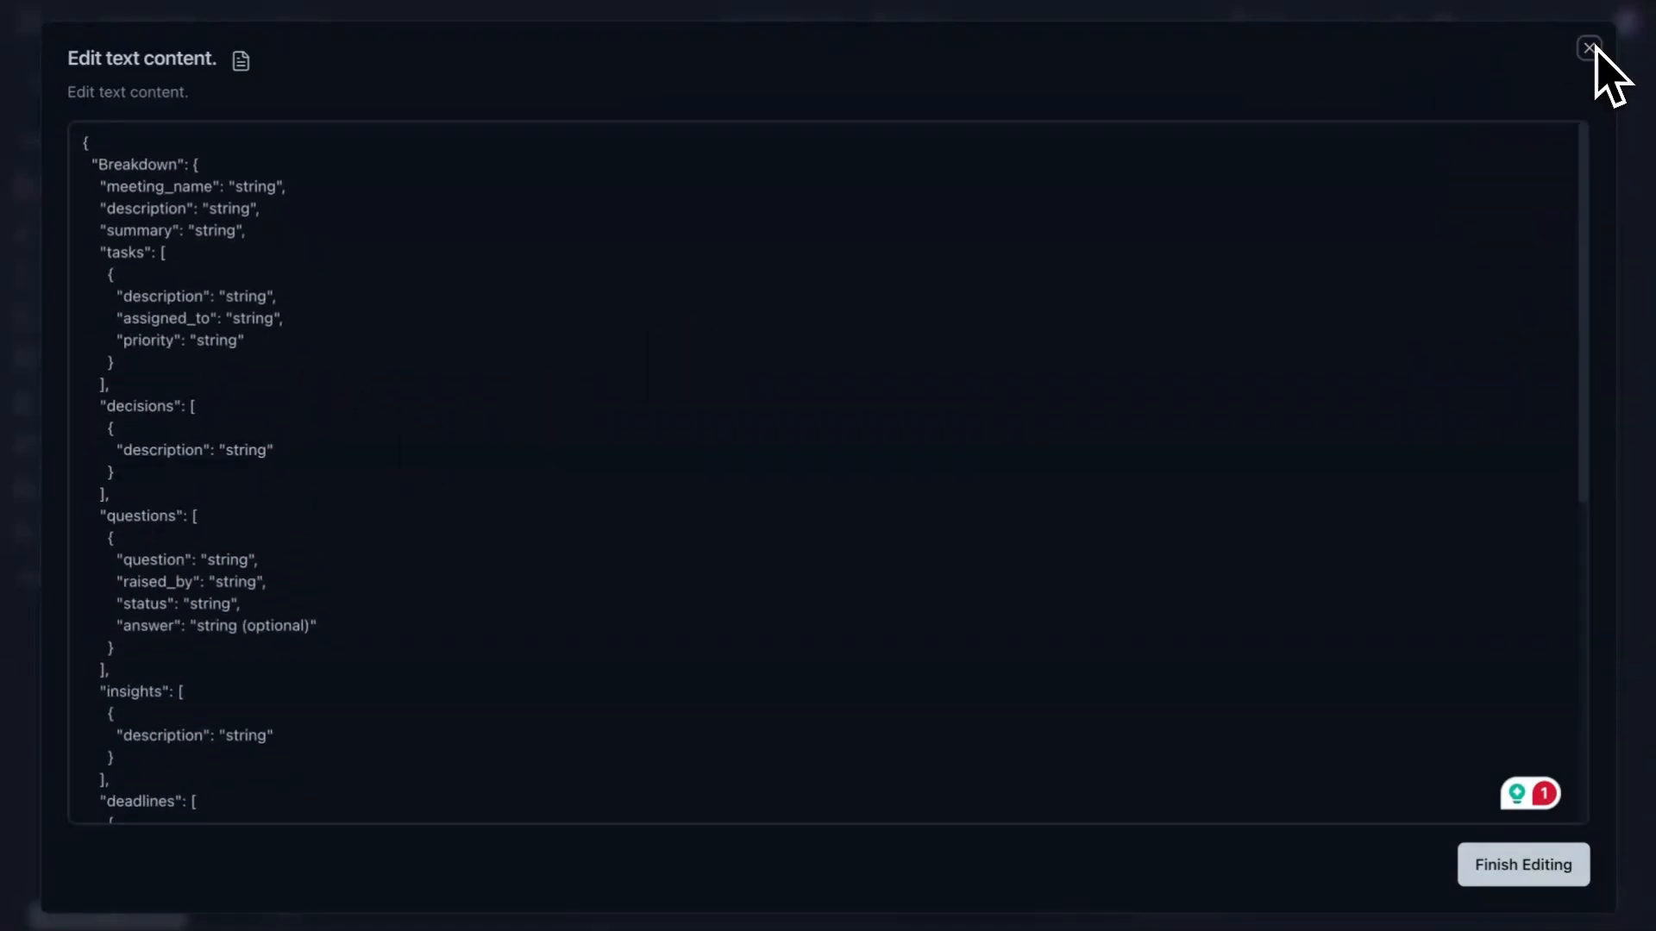
left_click(1589, 48)
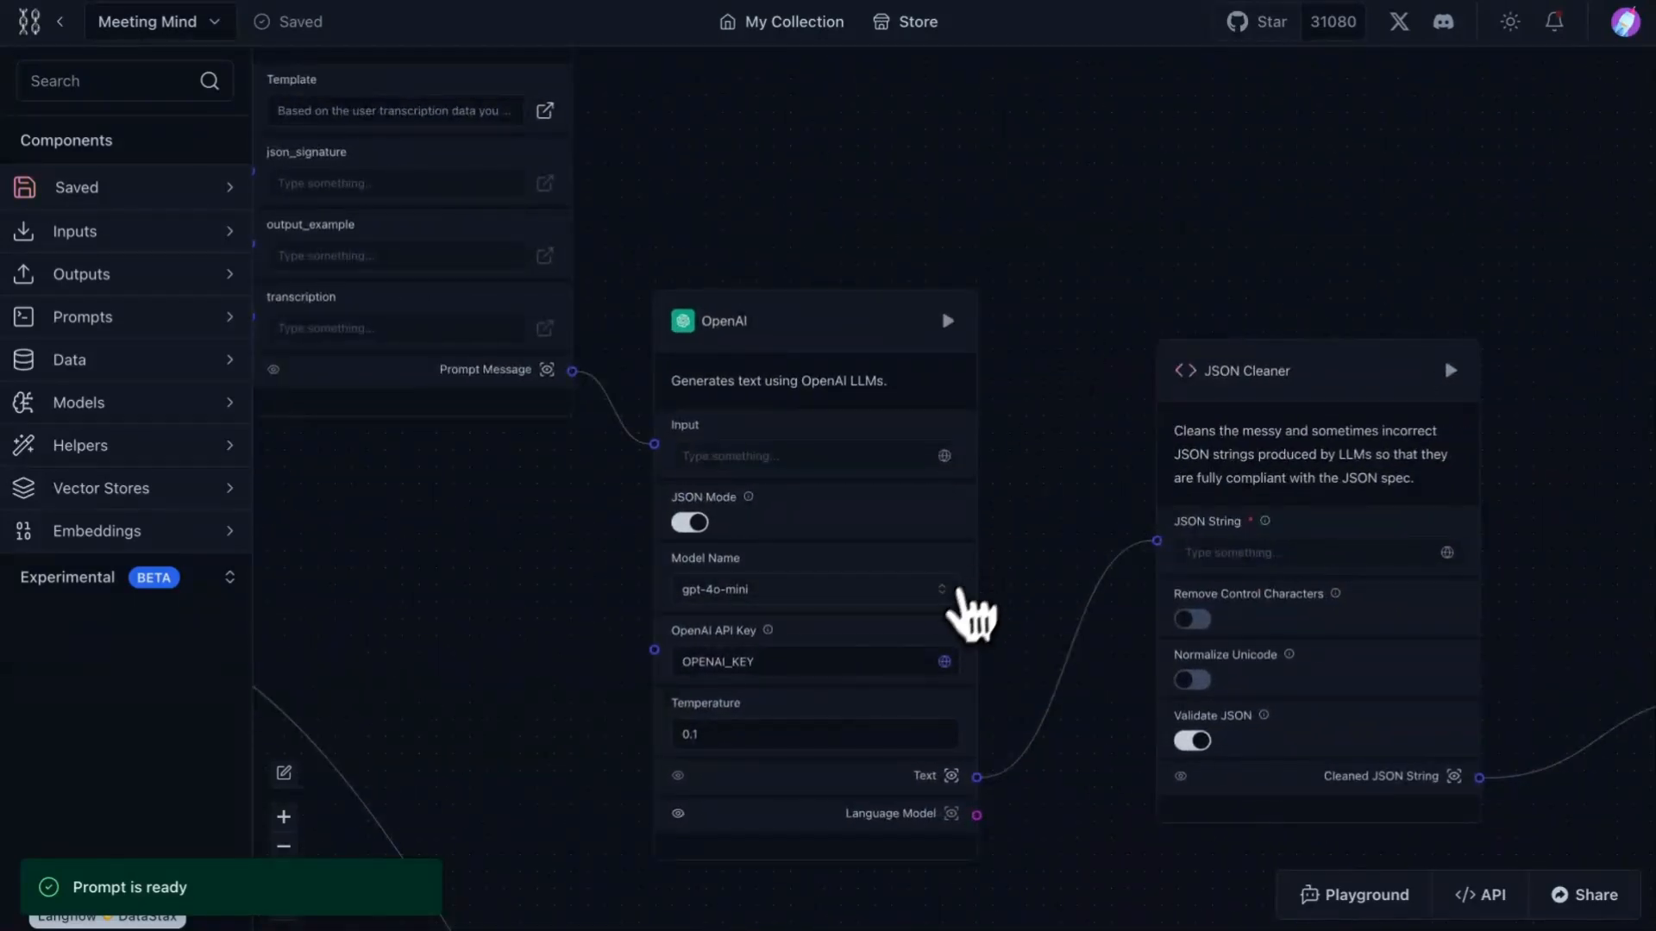
Test the flow in the playground and view its external integration code.
left_click(811, 590)
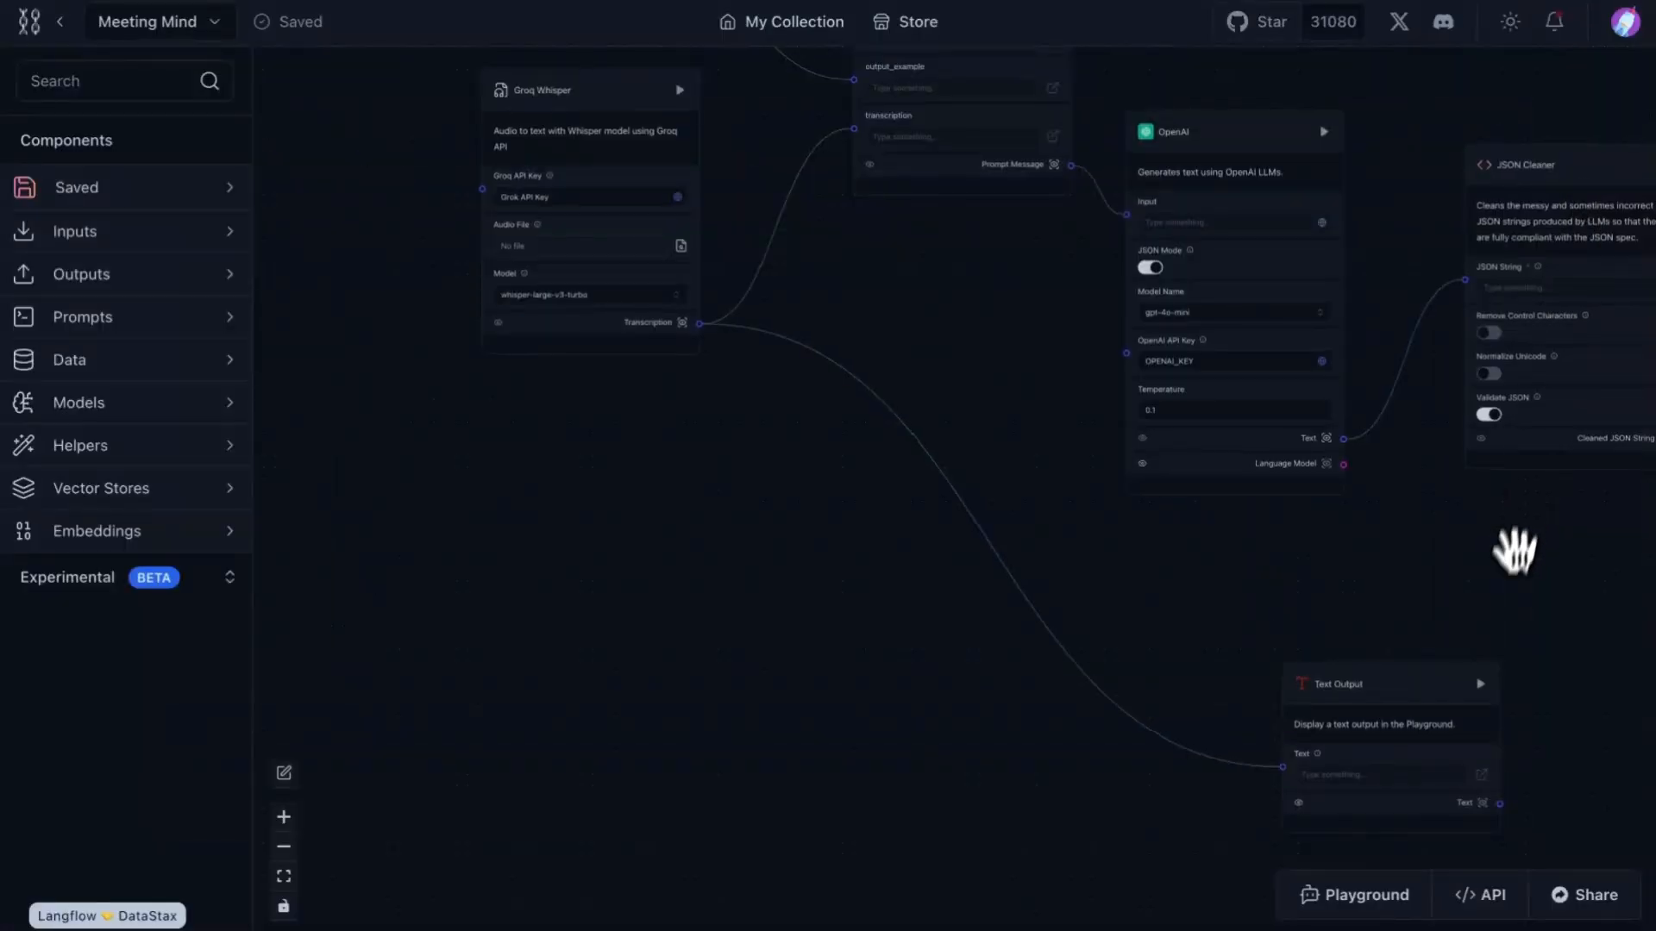
left_click(1354, 895)
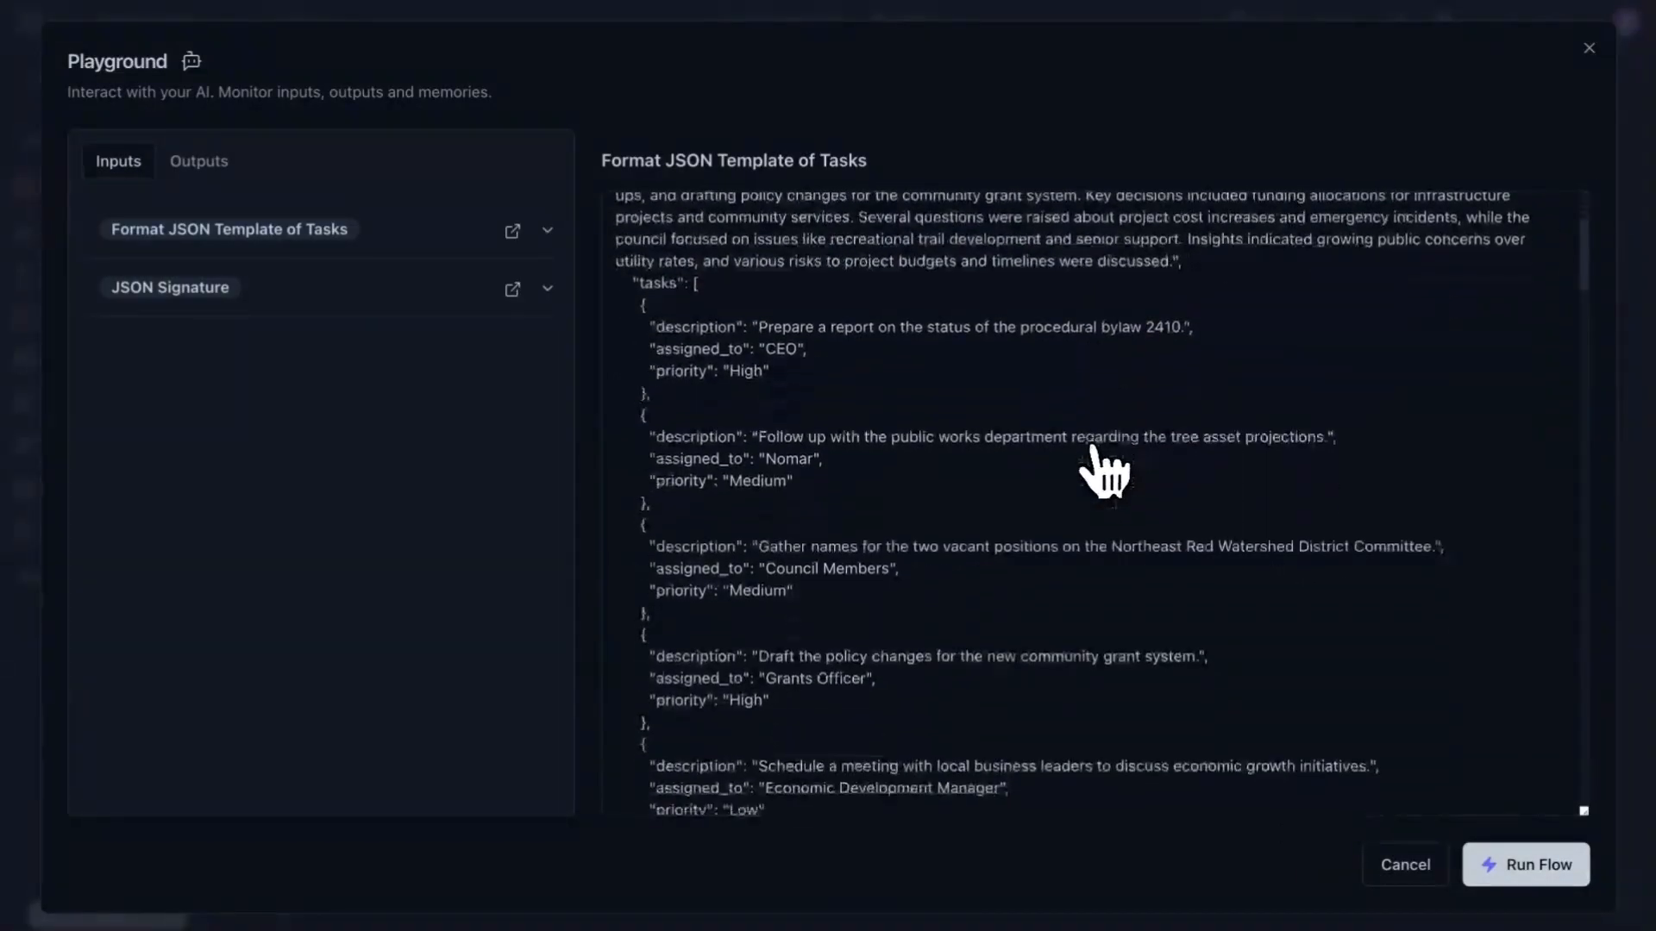
scroll("down", 3)
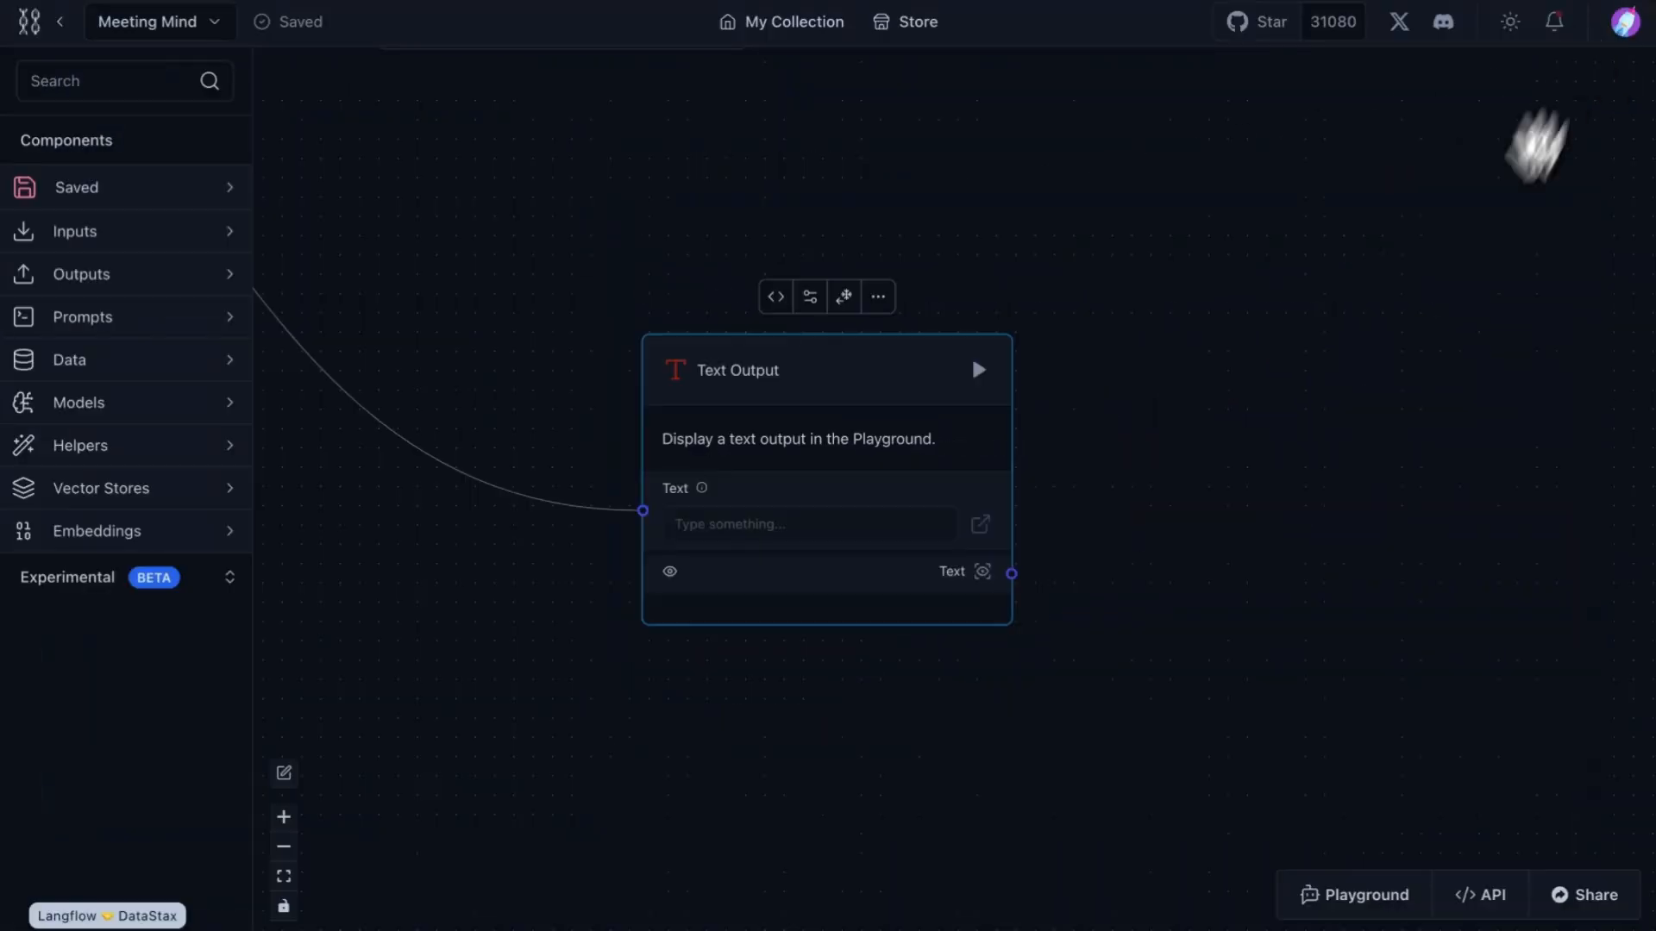
left_click(1478, 895)
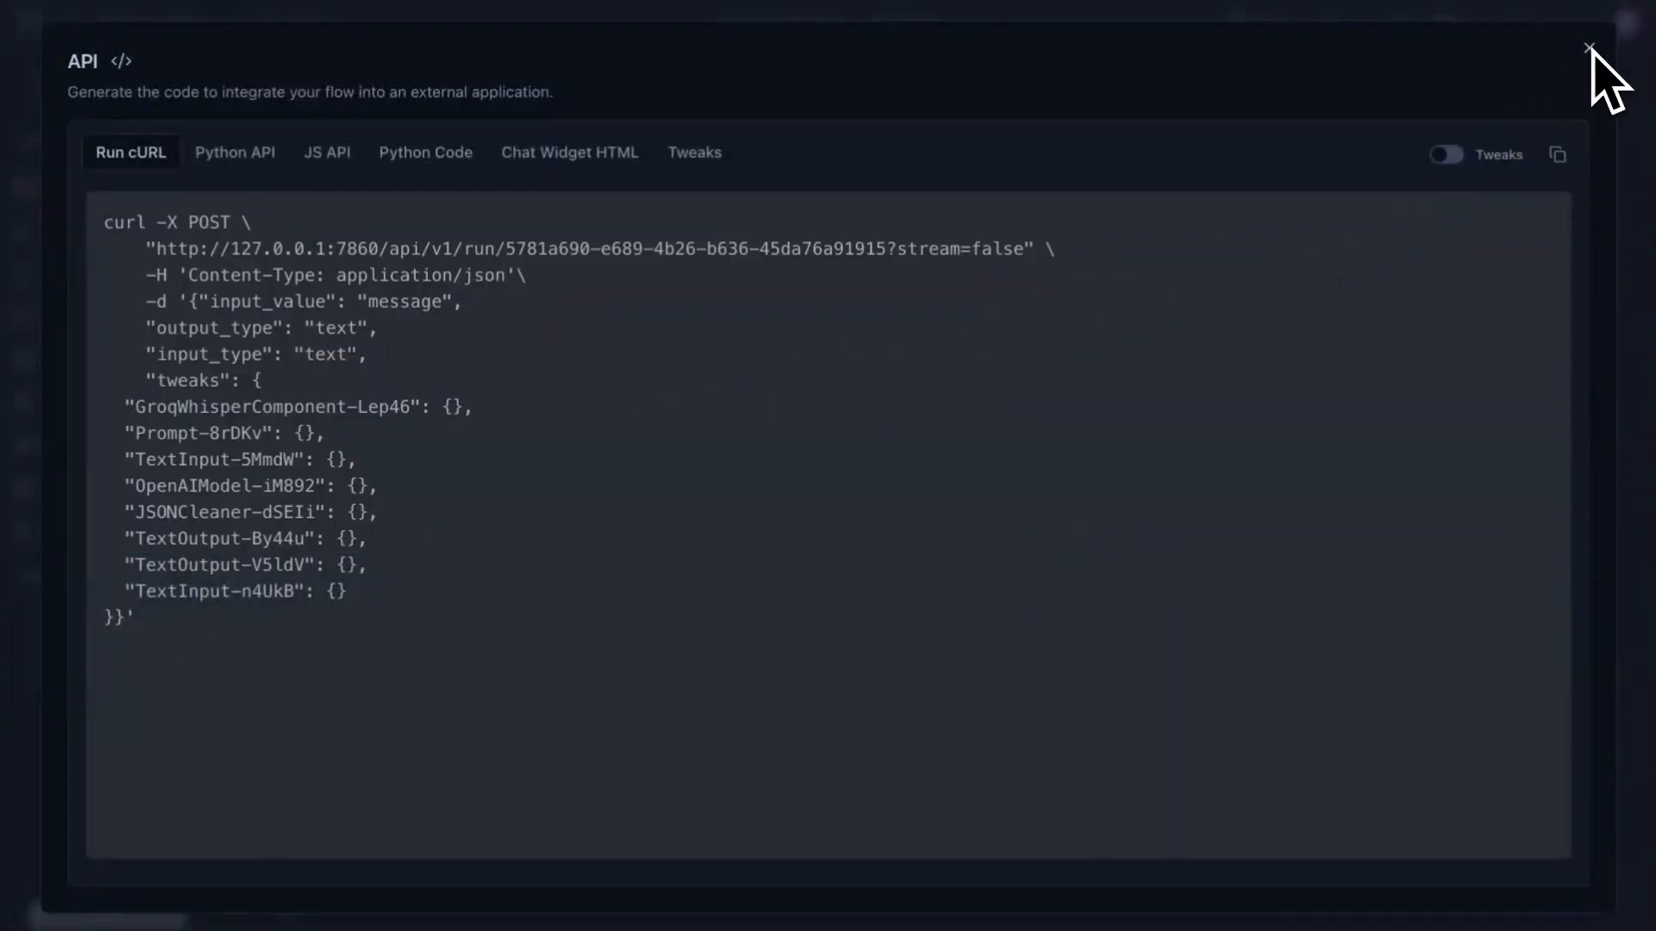
left_click(1589, 50)
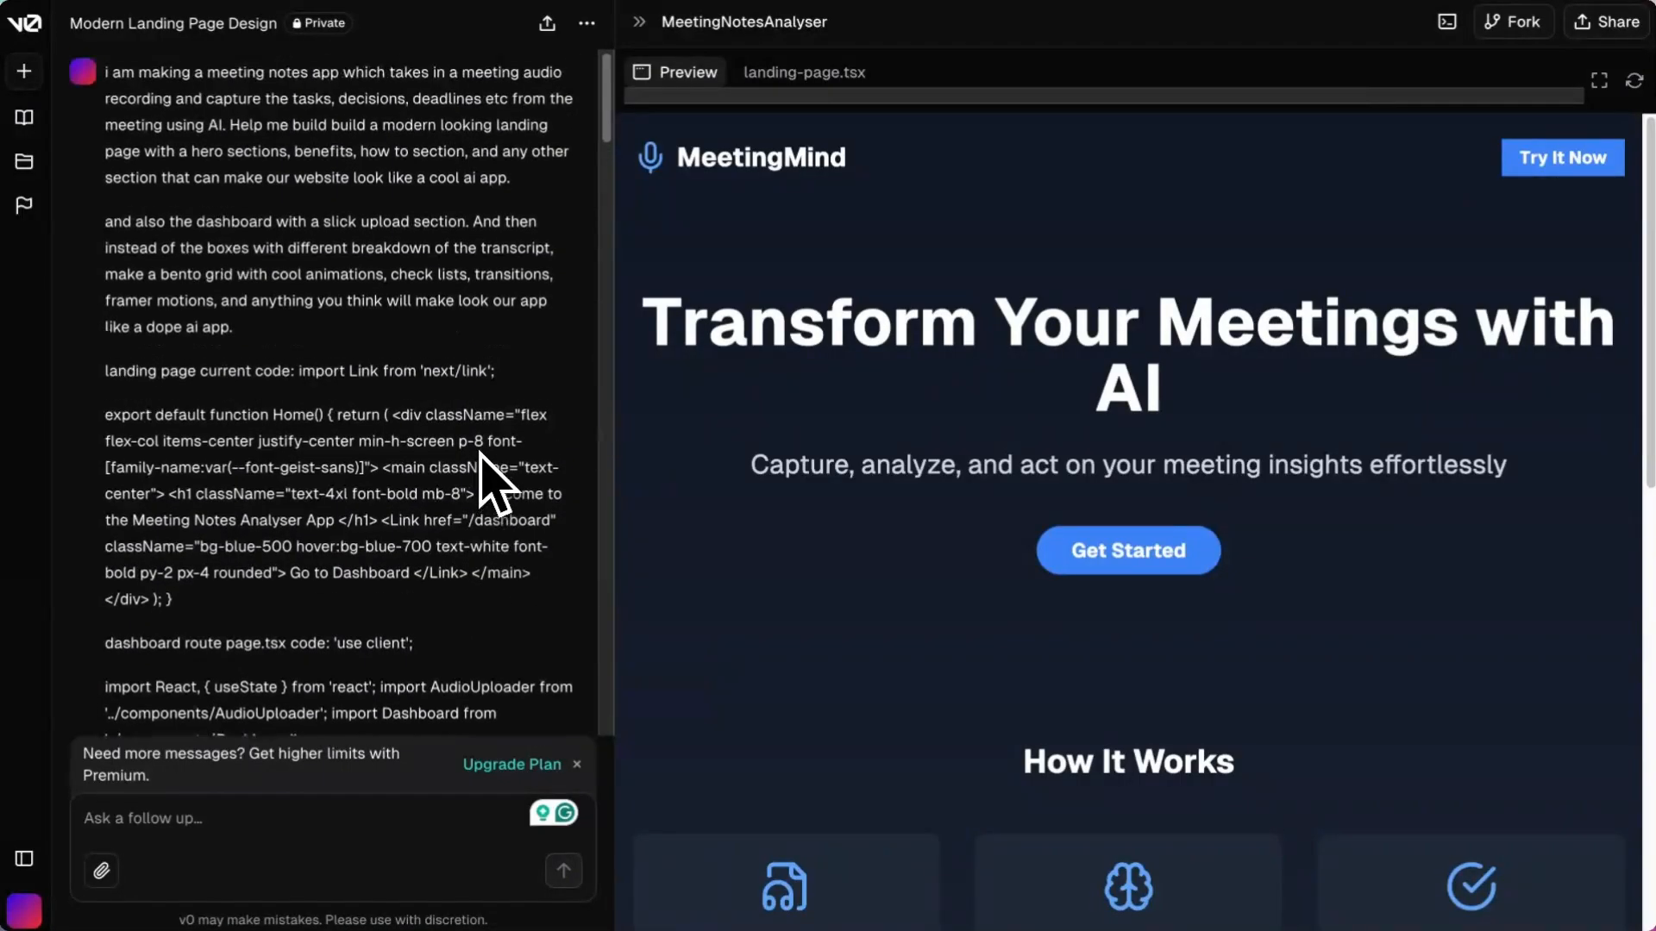
Review the Modern Landing Page Design prompt and bring up the AI Meeting Notes UI chat.
scroll("down", 3)
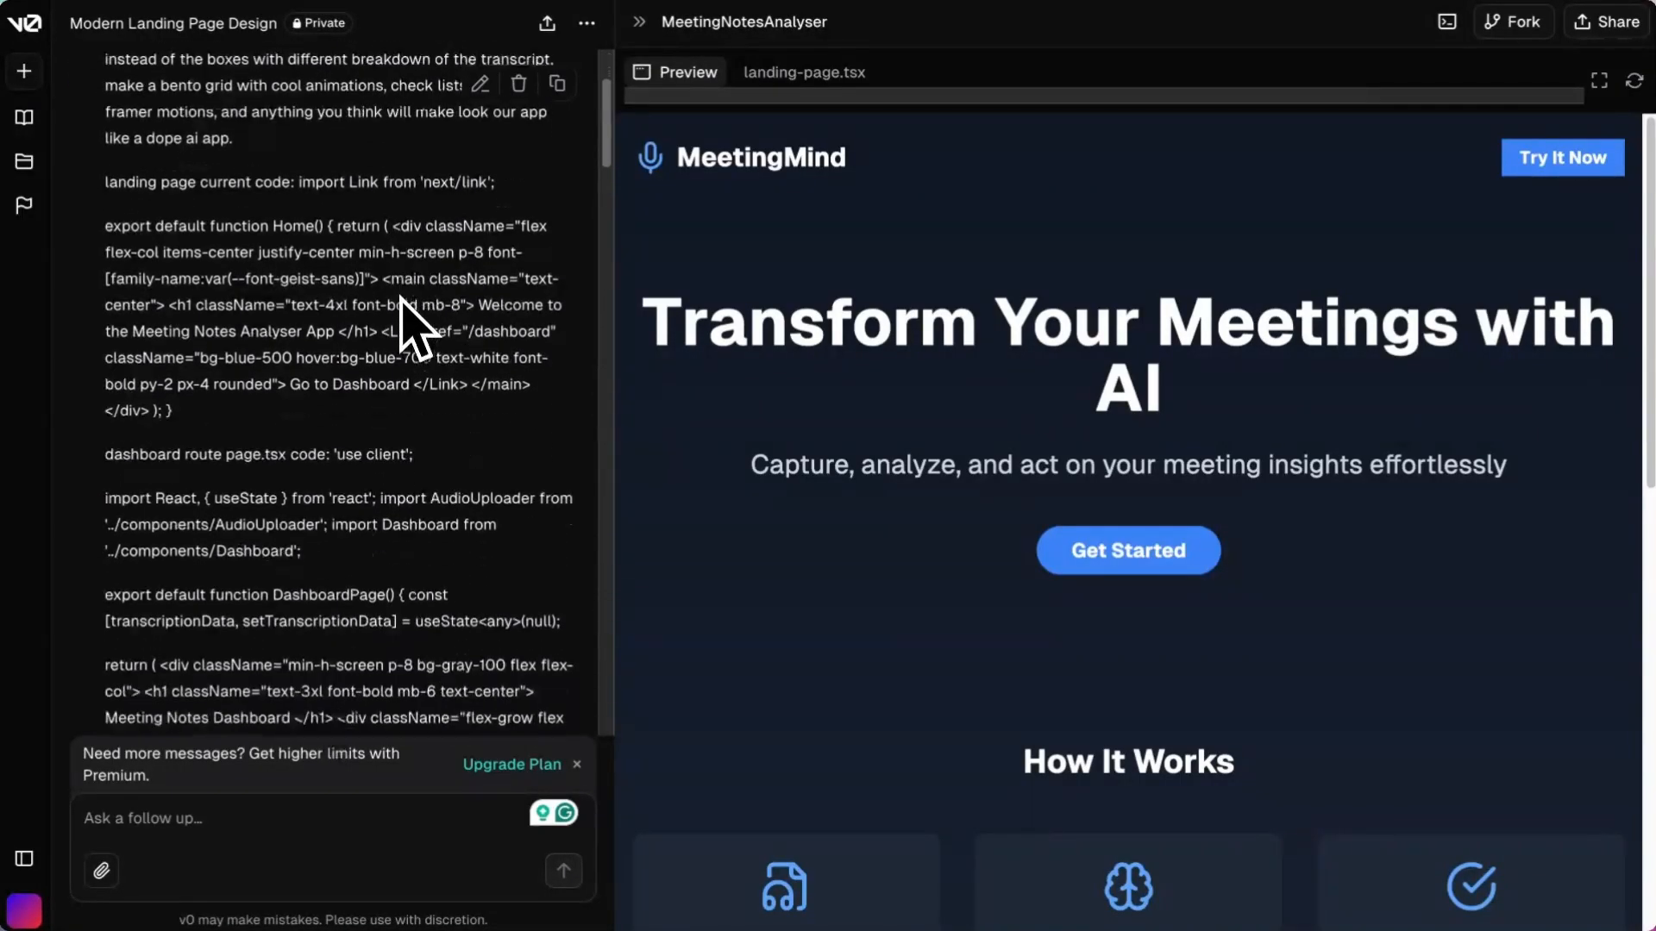
scroll("down", 3)
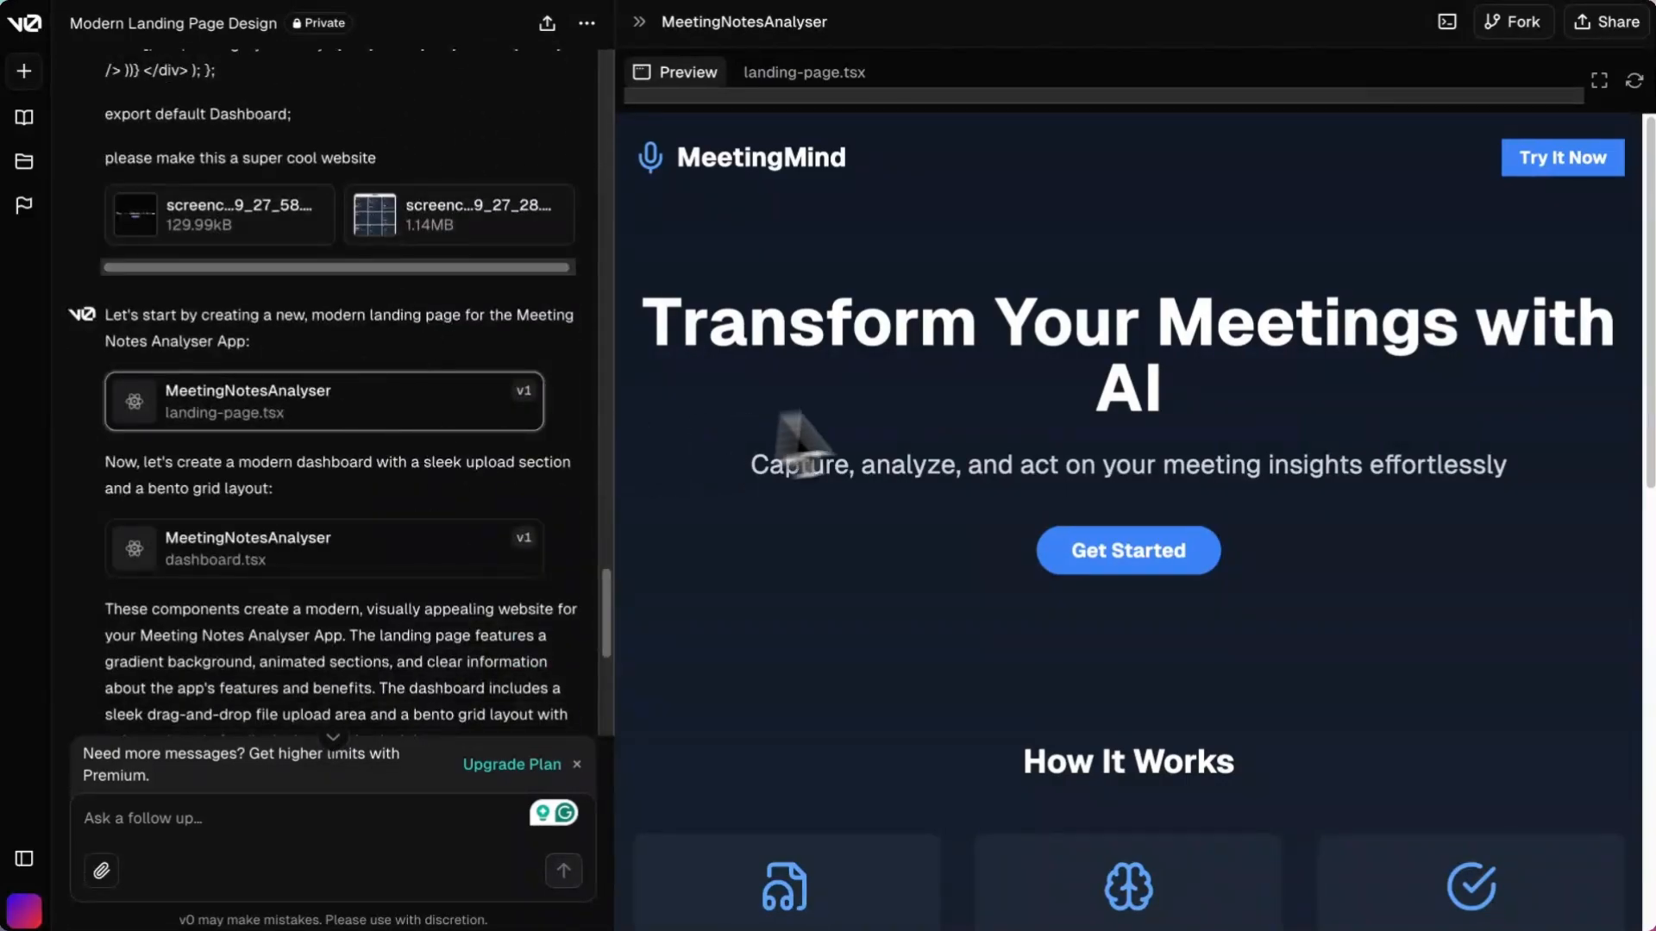
scroll("down", 3)
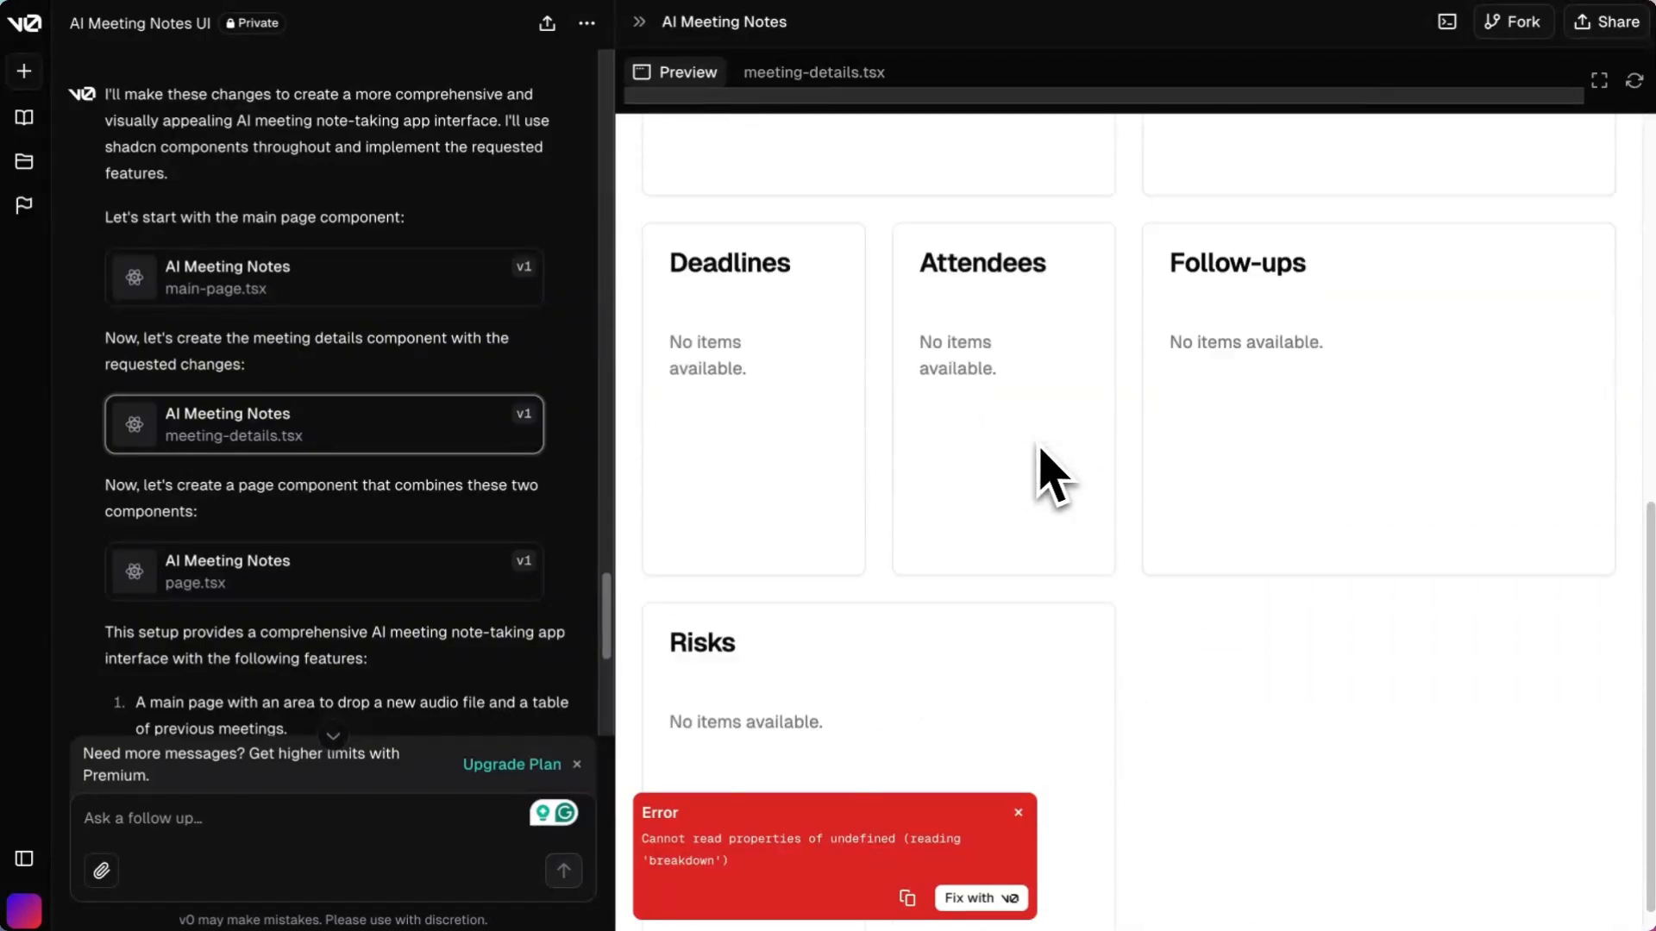
left_click(779, 186)
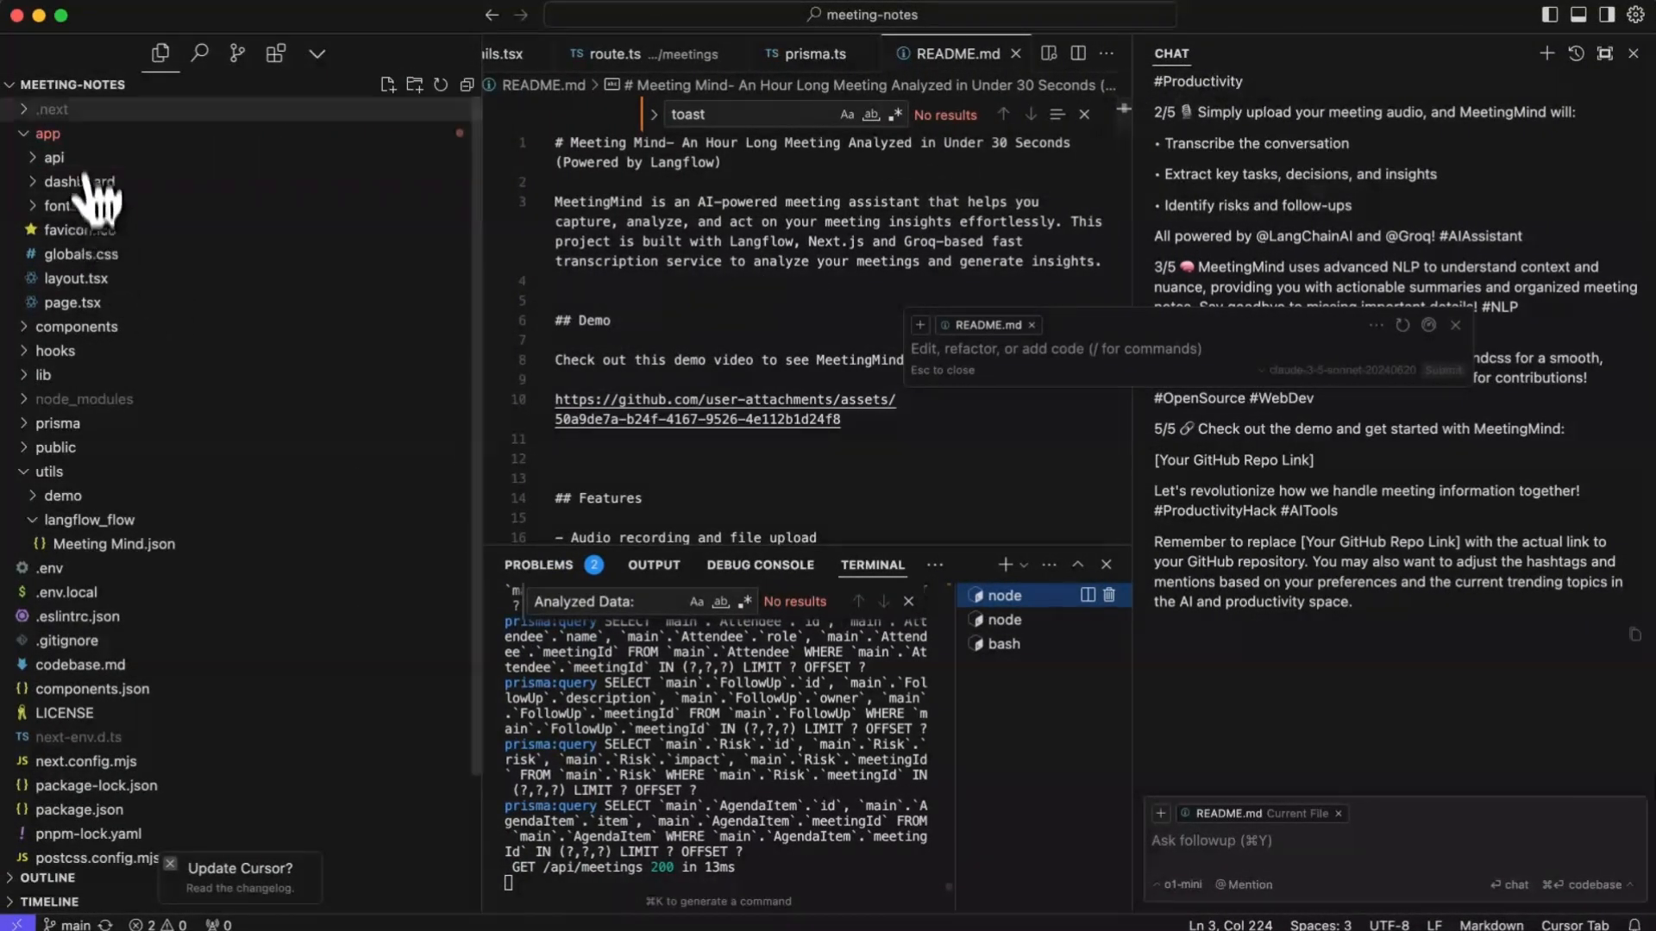
Expand the prisma folder in the Explorer to reach schema.prisma.
left_click(48, 132)
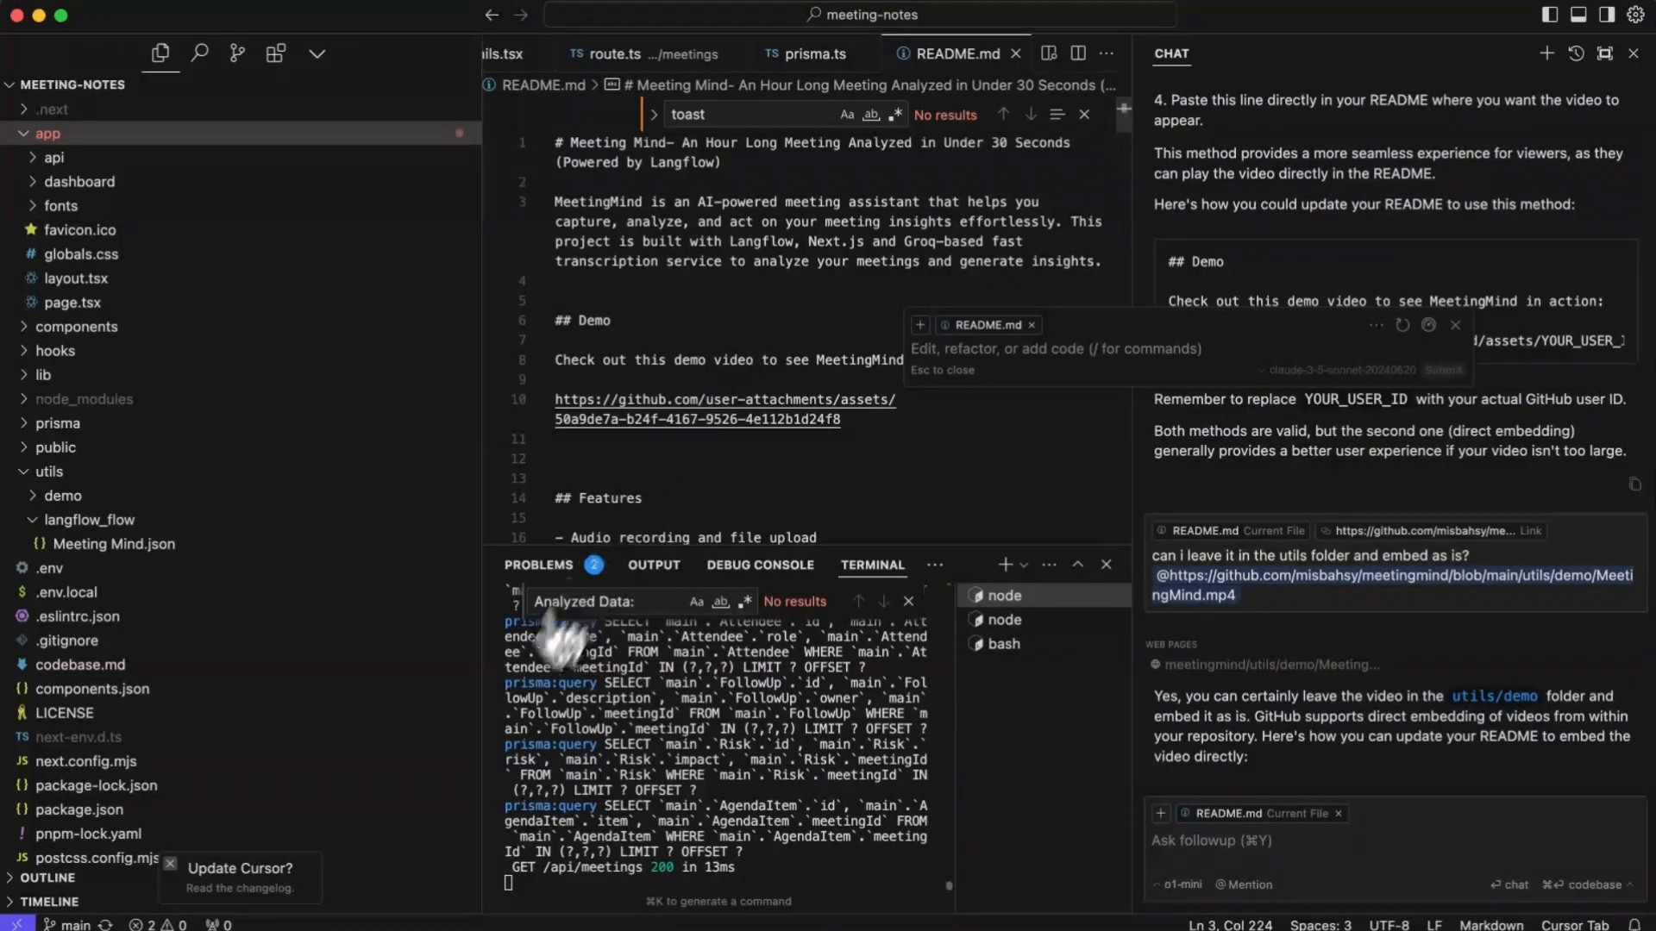
left_click(48, 133)
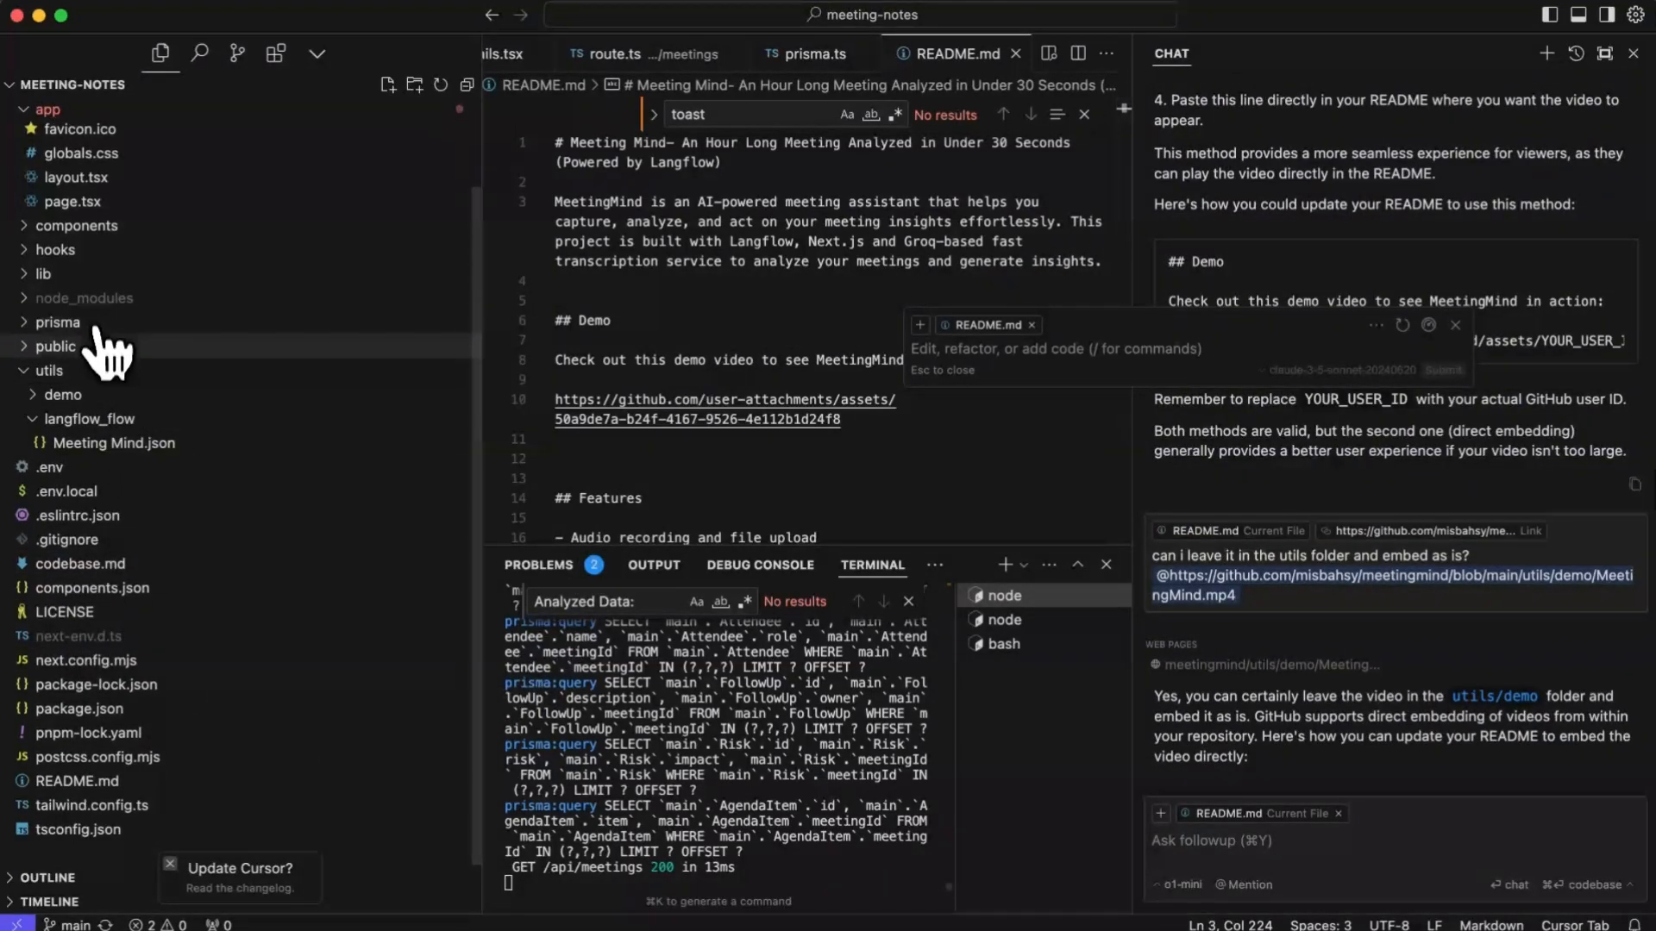
left_click(57, 323)
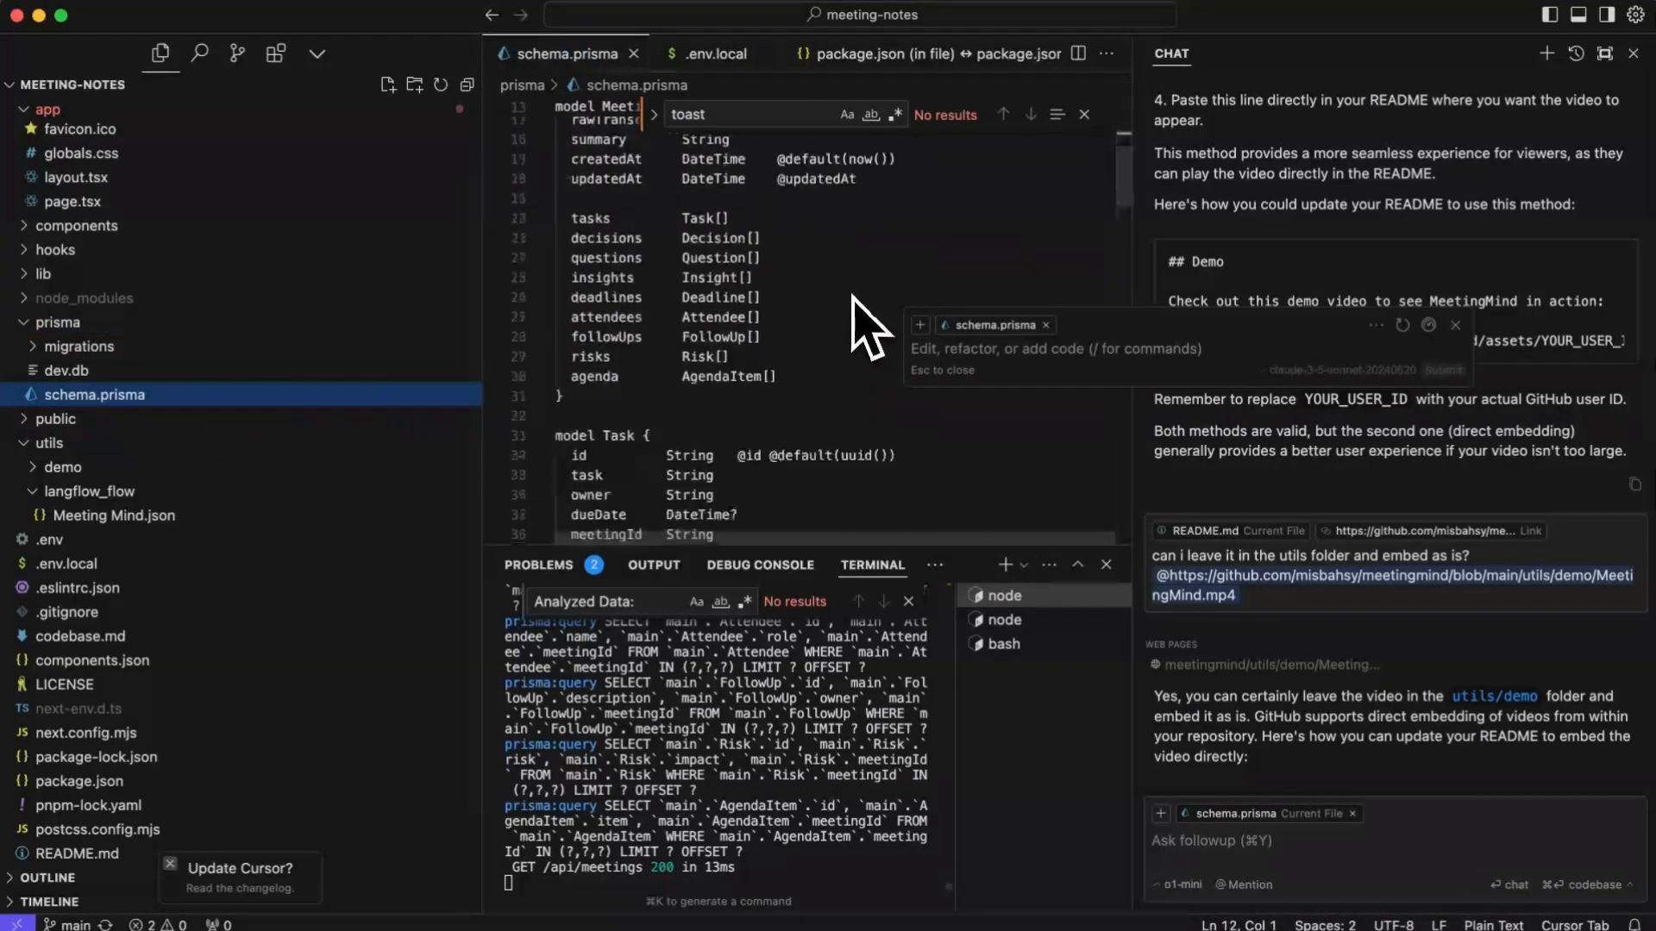
Show schema.prisma, the api meetings and transcribe routes, and the dashboard's meeting/[id]/page.tsx.
scroll("down", 3)
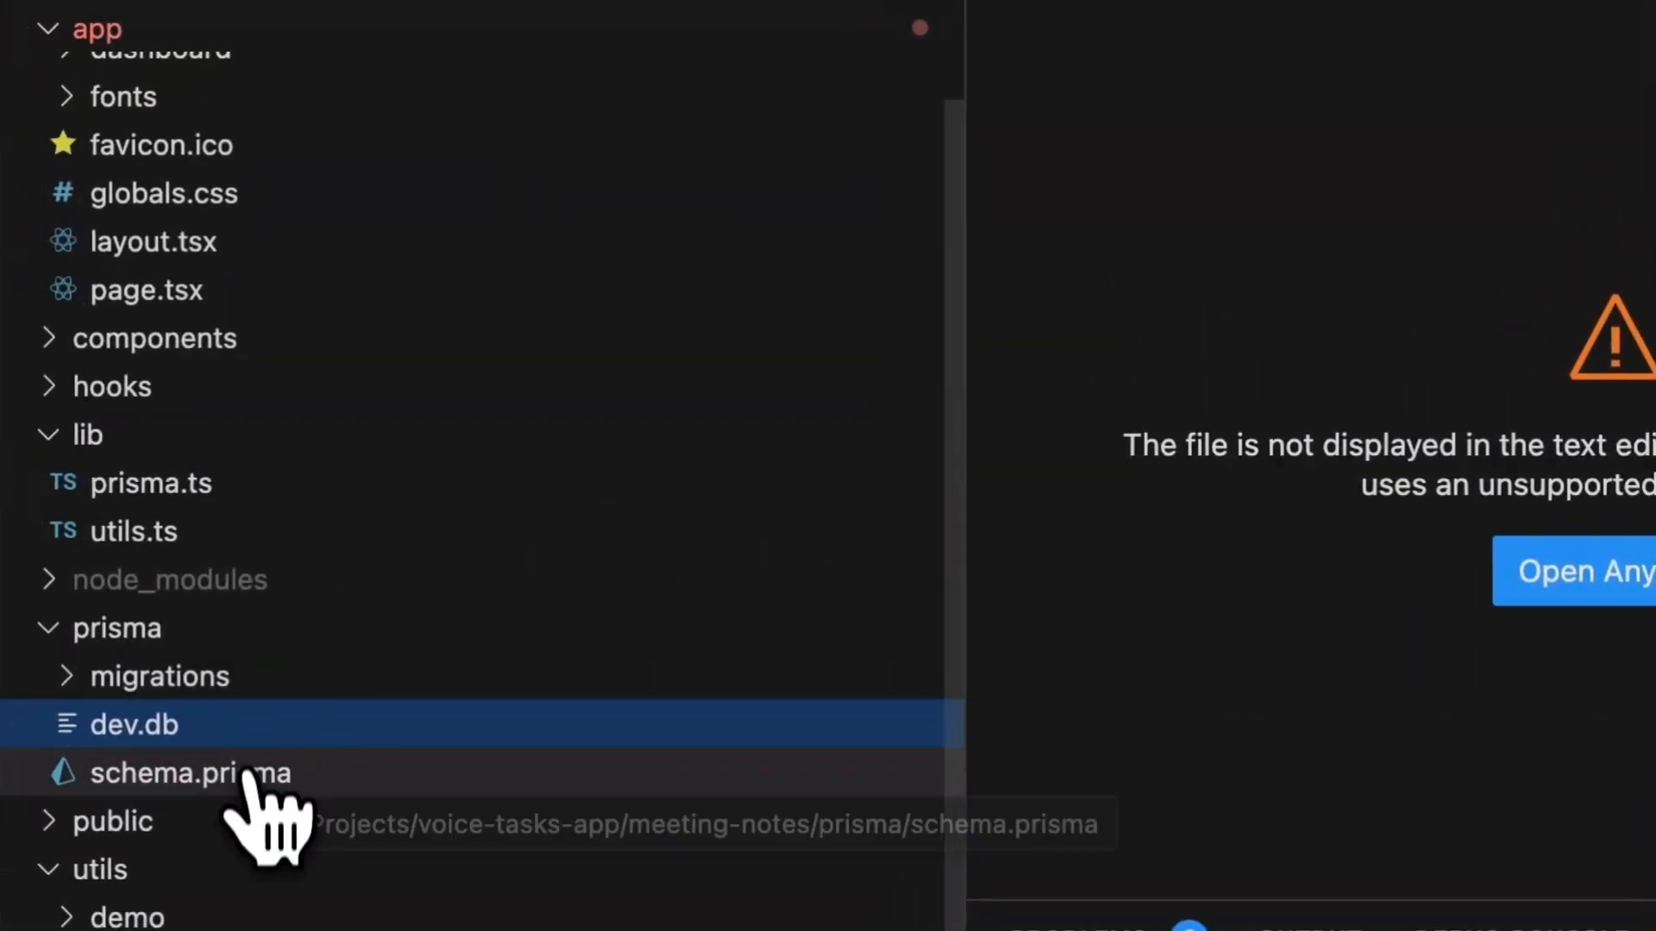
left_click(188, 773)
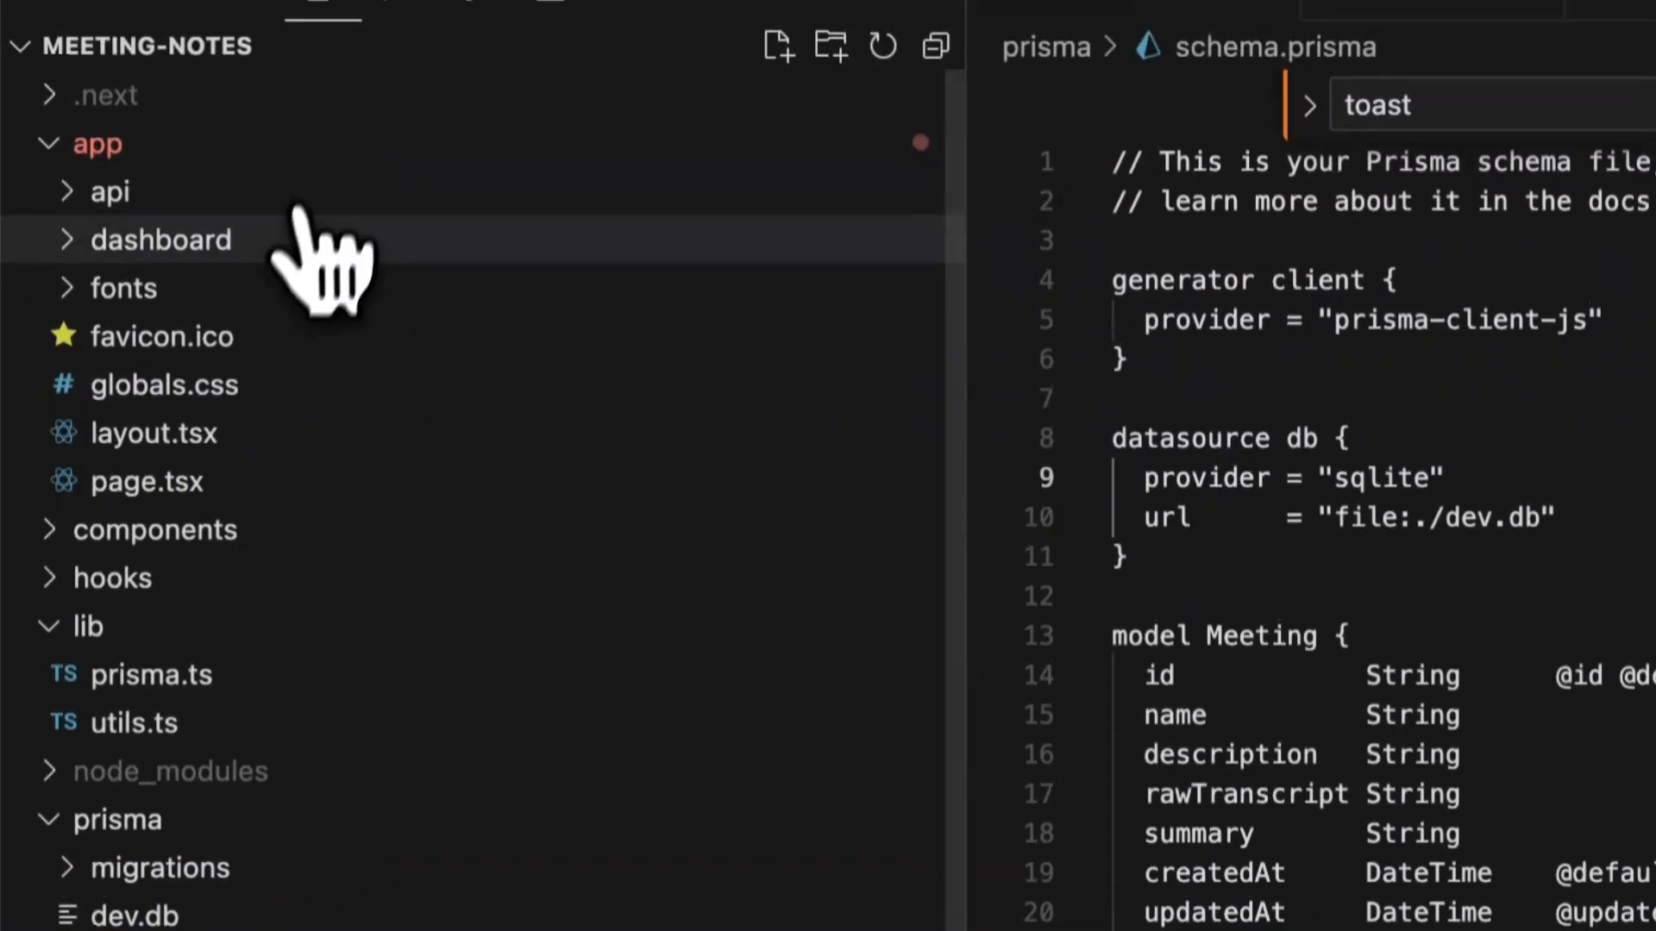
left_click(111, 192)
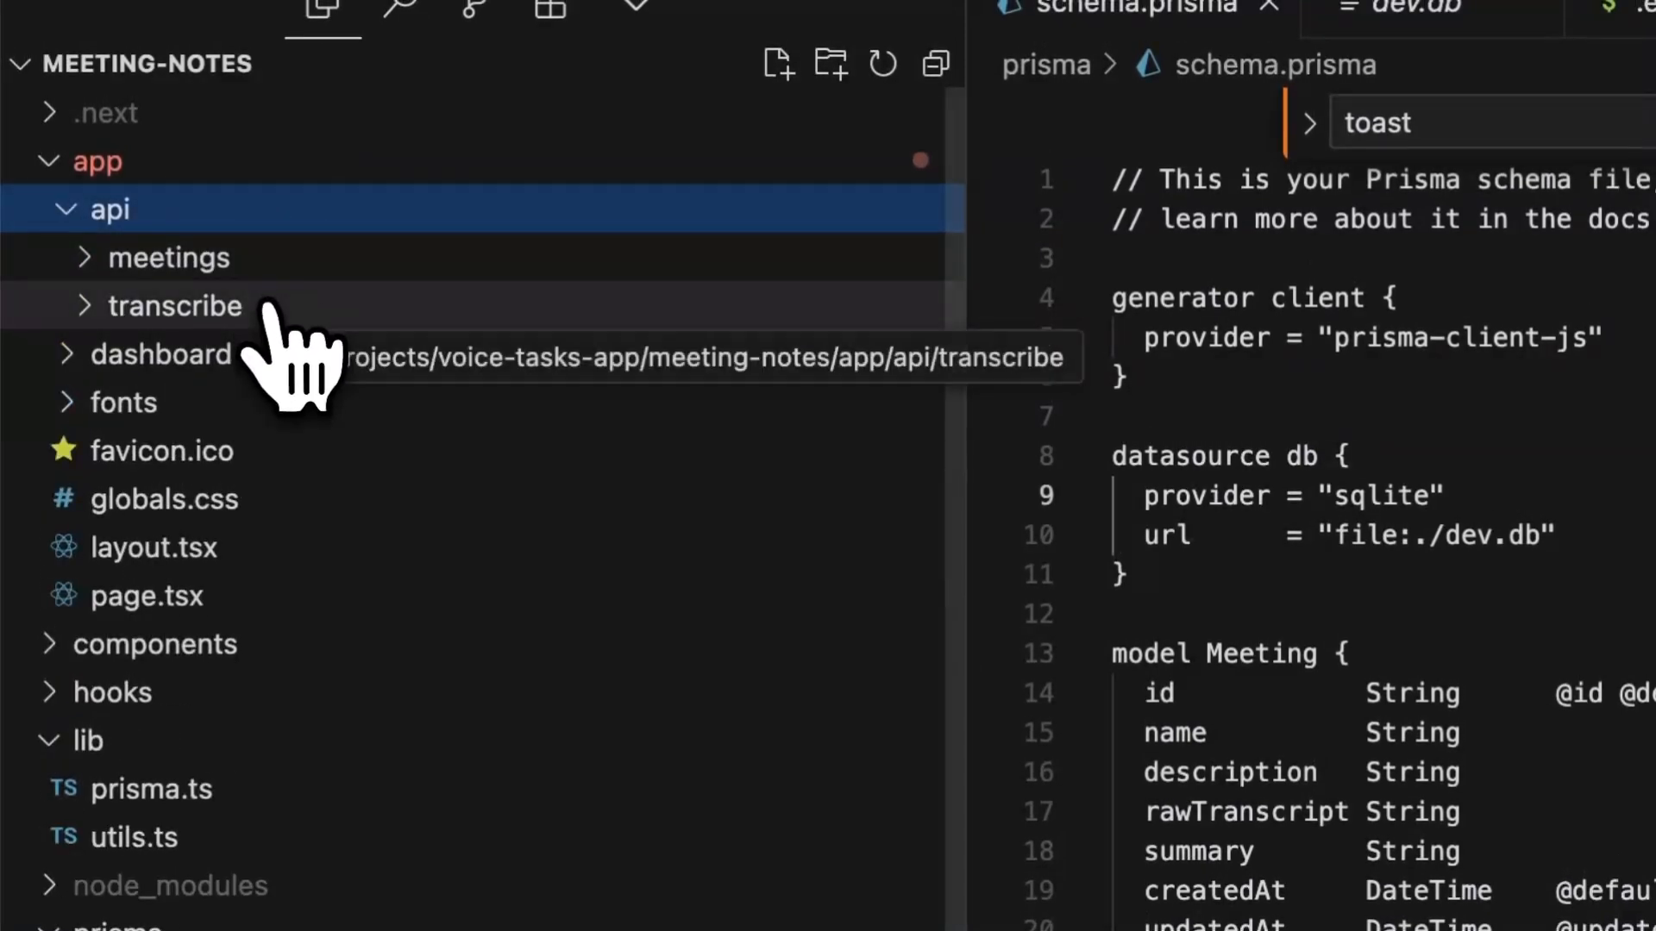
left_click(162, 354)
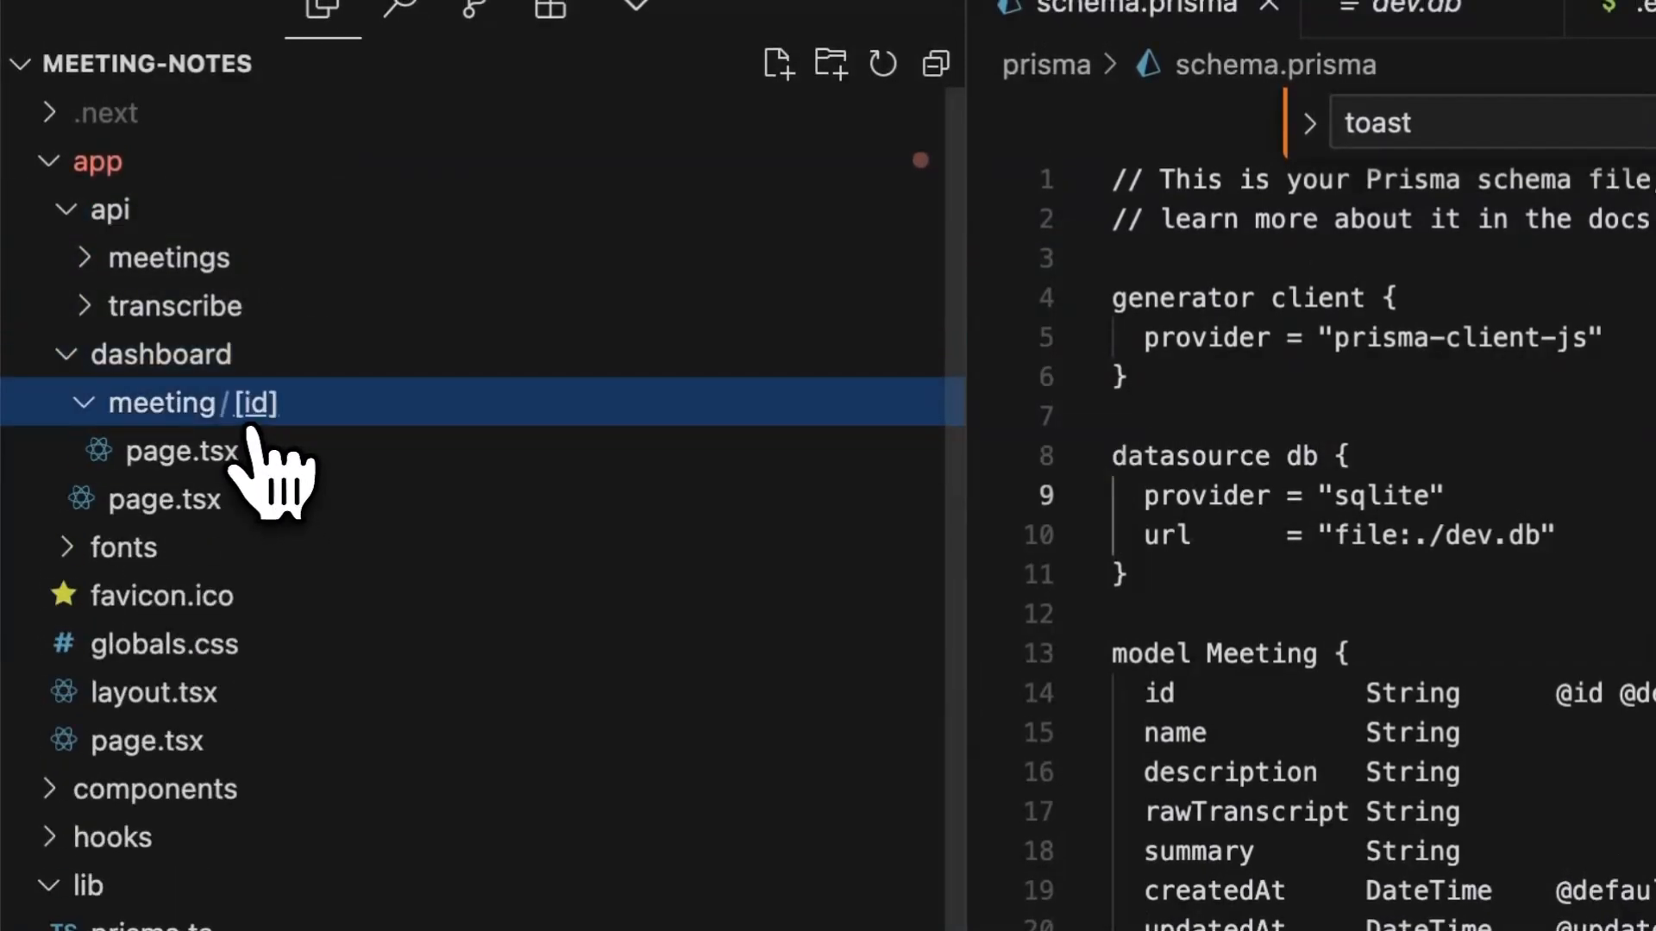
left_click(190, 402)
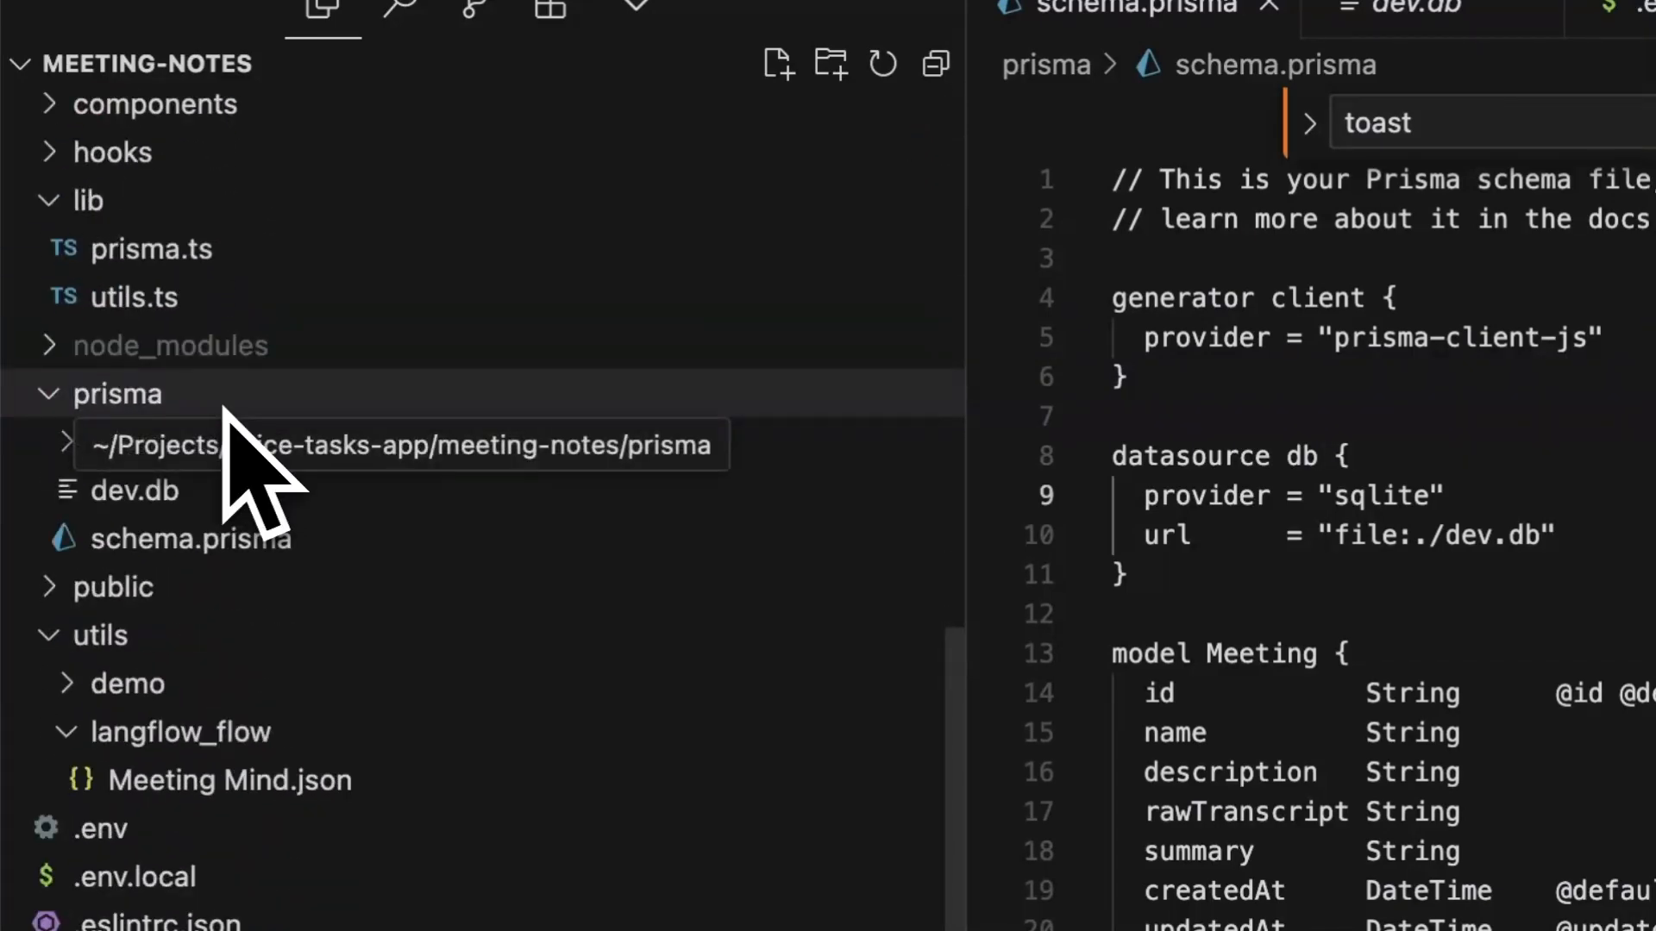
left_click(112, 587)
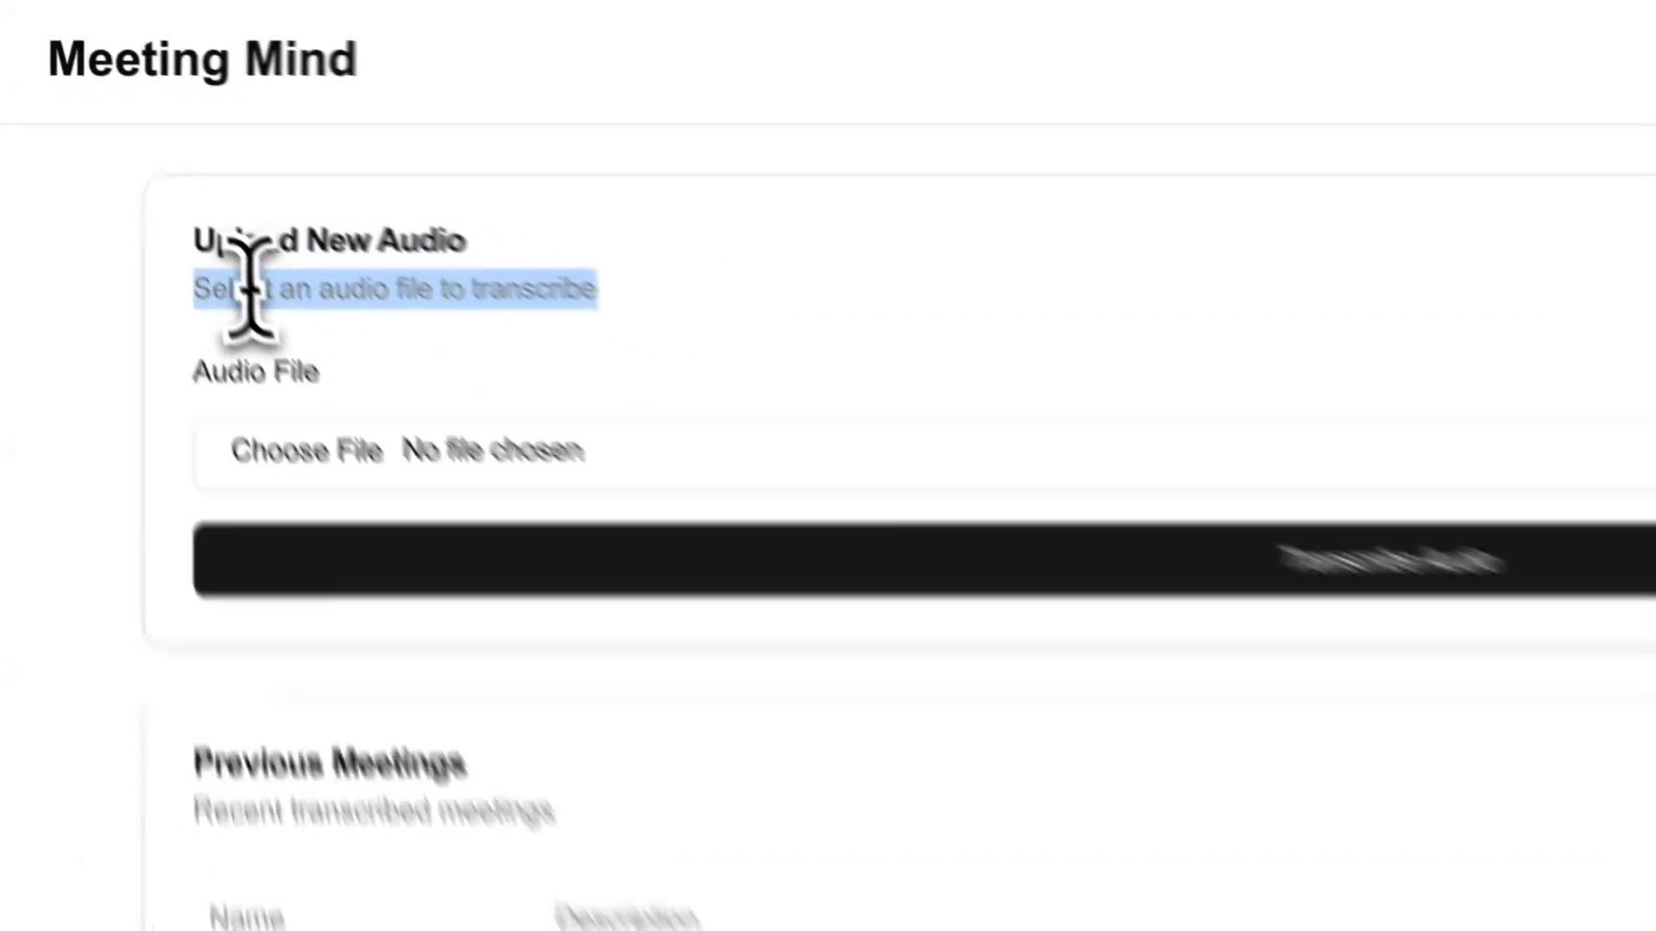
Review the council meeting's summary and transcript, then switch to its detailed questions, insights, deadlines and follow-ups.
scroll("down", 3)
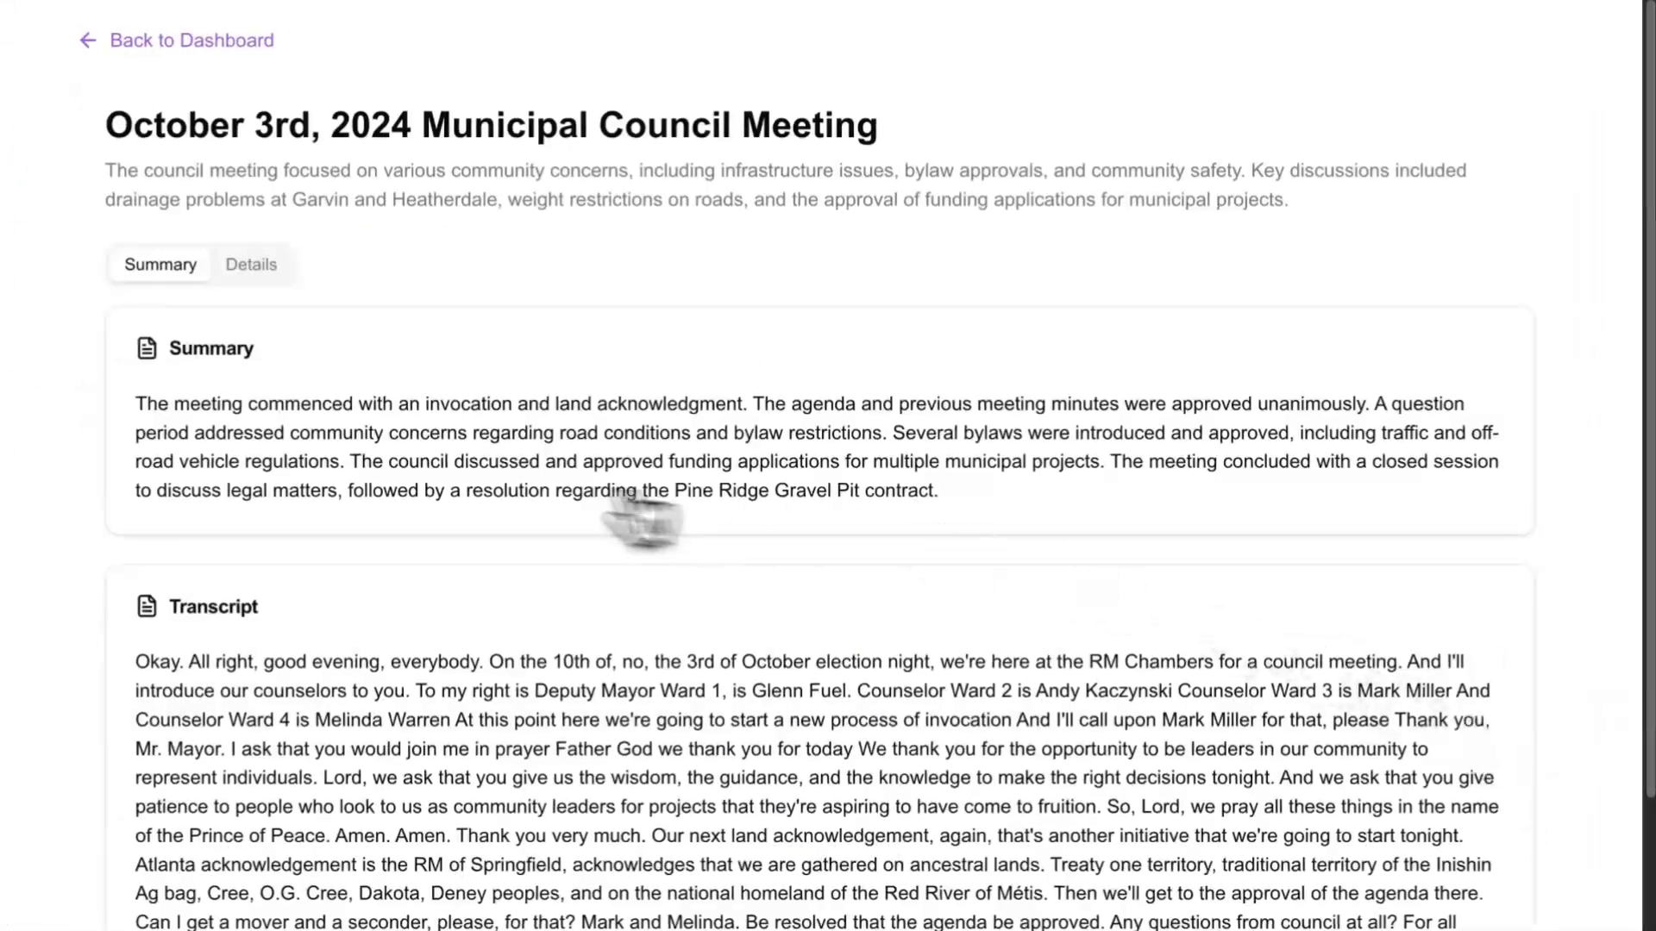
scroll("down", 3)
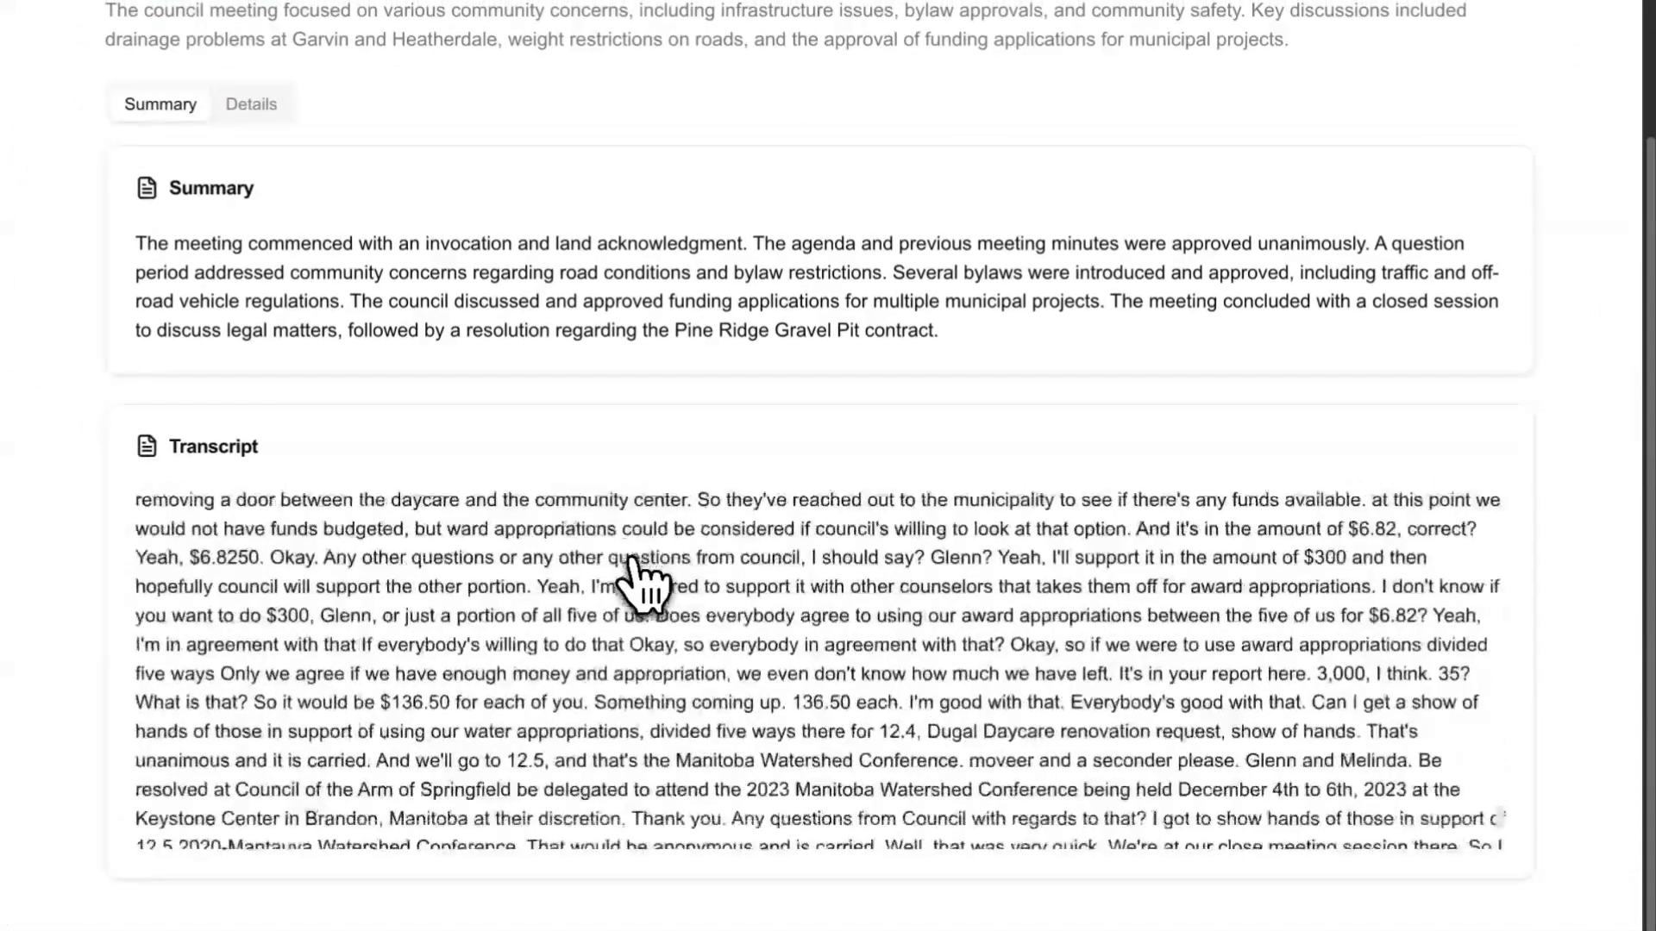
left_click(250, 104)
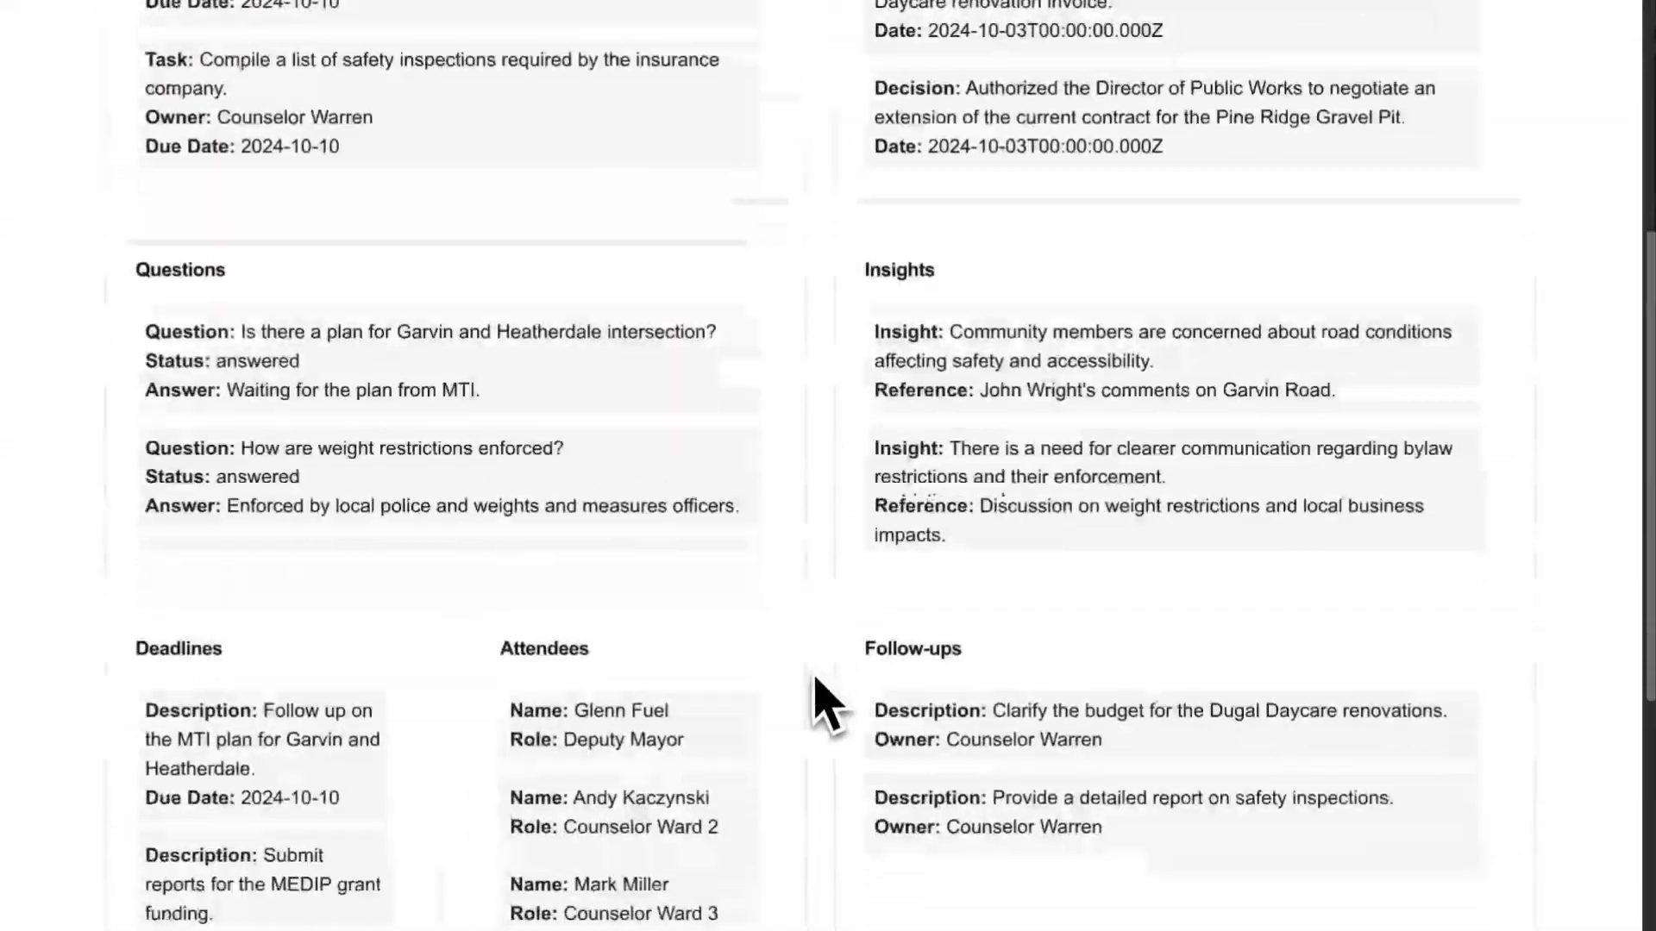